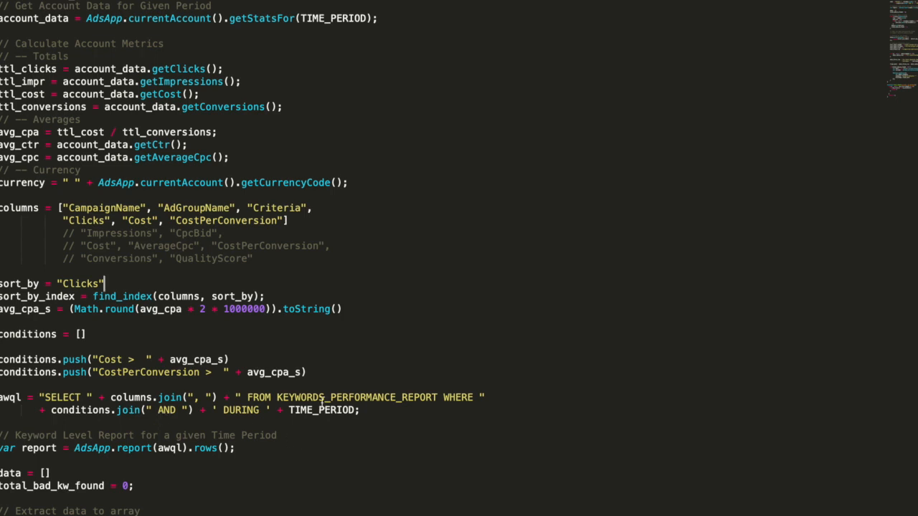
Step: Scroll down through the existing keyword script's metrics and report code
scroll("down", 3)
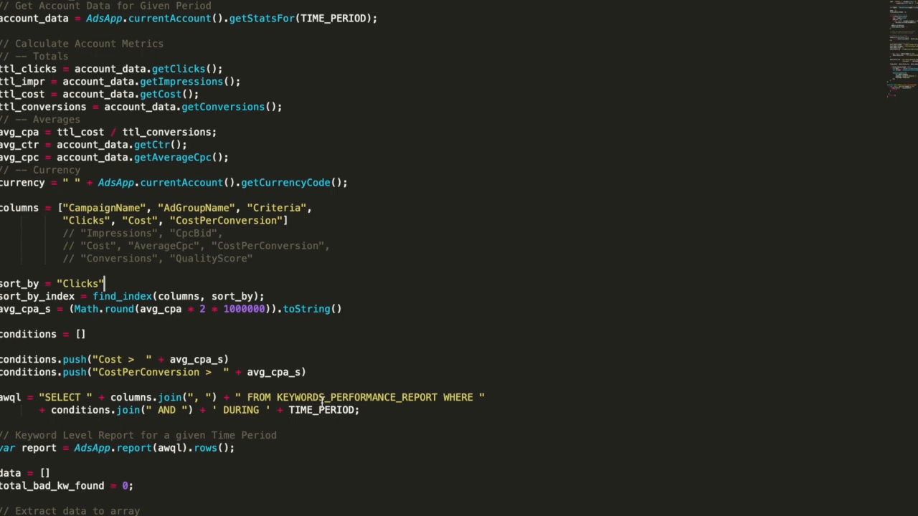
scroll("down", 3)
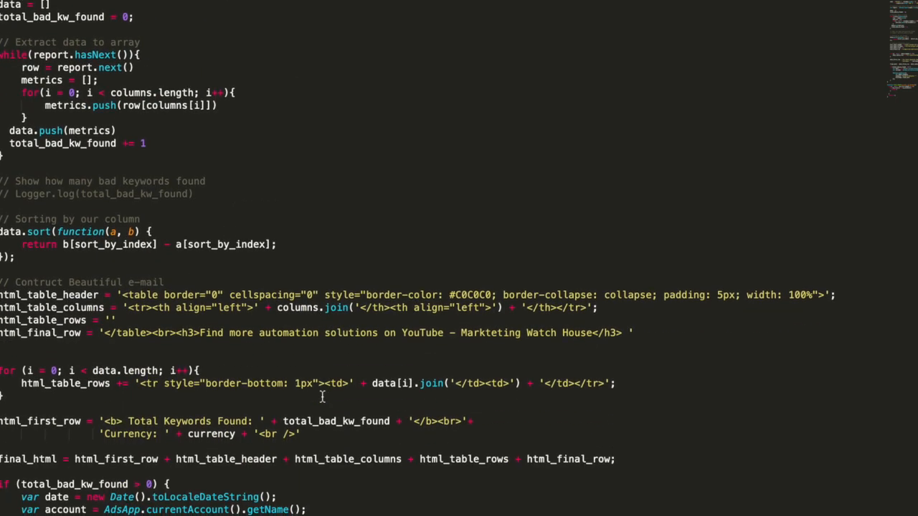
scroll("down", 3)
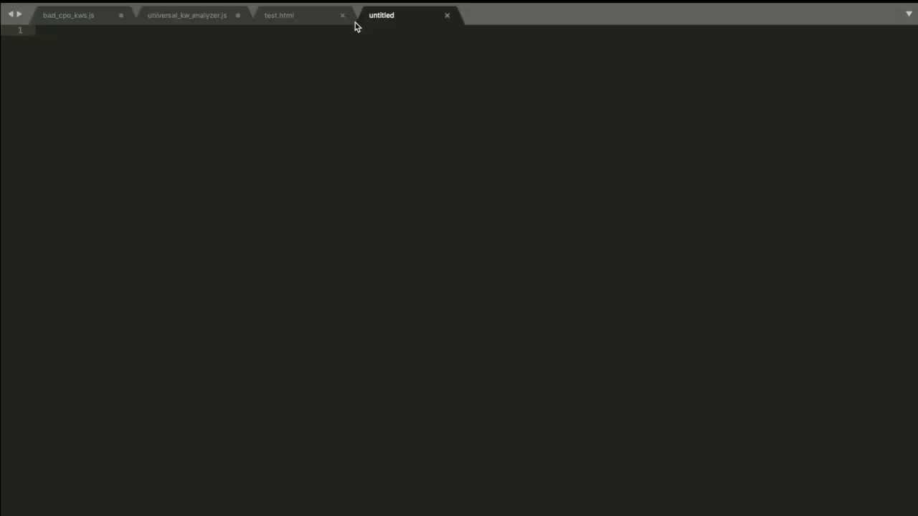
mouse_move(274, 201)
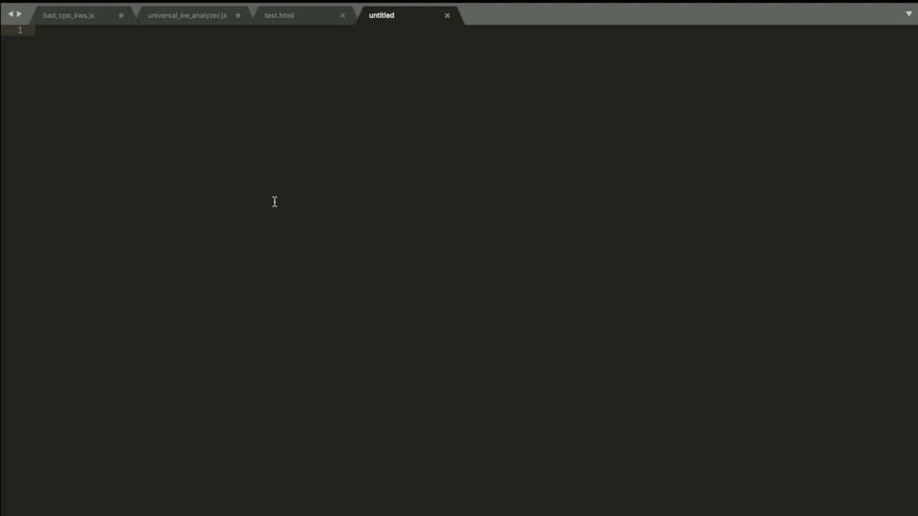
type("notepad ++")
type("at")
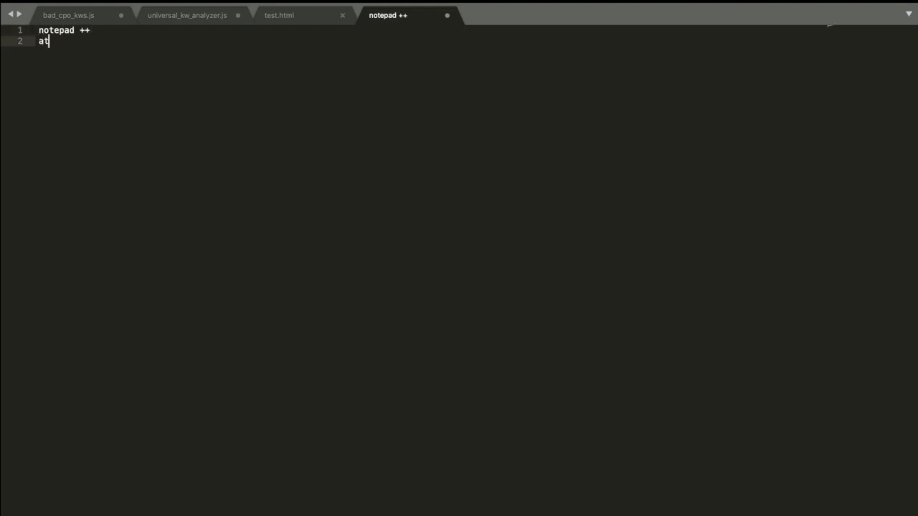
type("om")
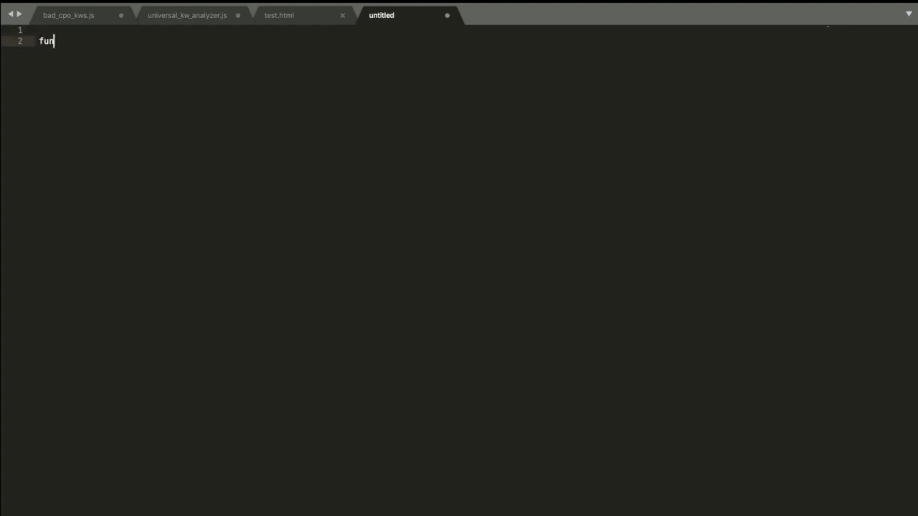
Step: Write an empty function main() { } block with JavaScript syntax highlighting applied
type("ction main(")
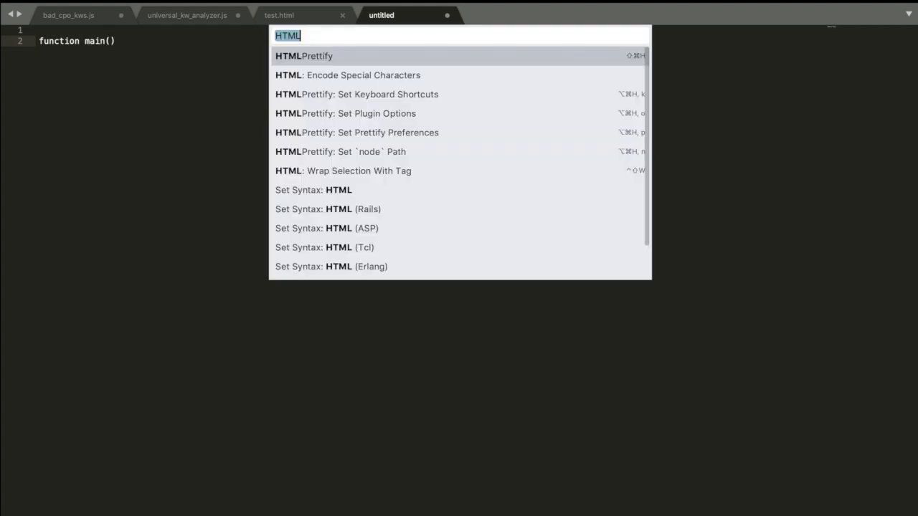
key("Escape")
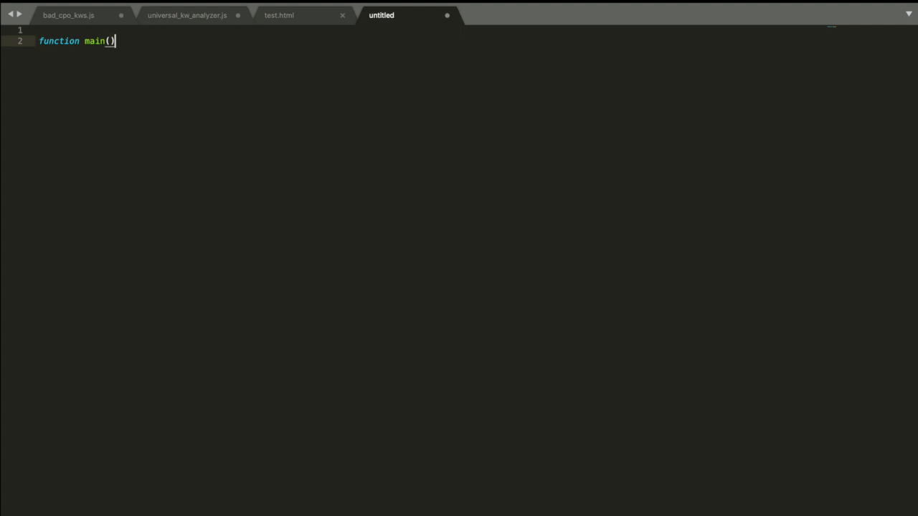
type("{")
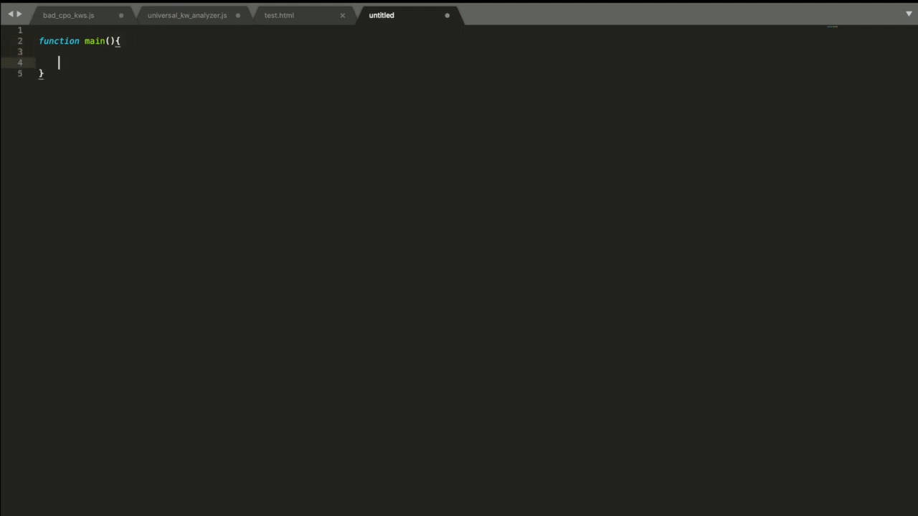
key("Enter")
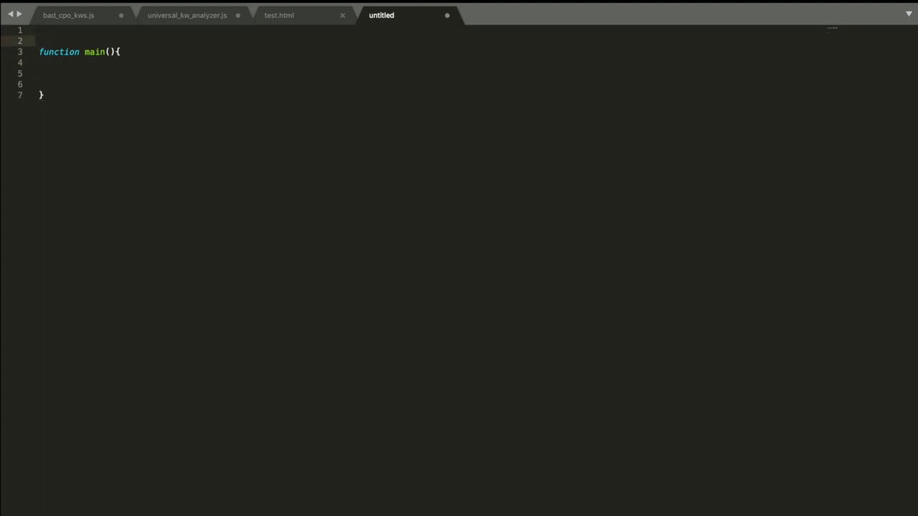
Step: Declare var TIME_PERIOD = "LAST_14_DAYS" with a comment listing THIS_MONTH, LAST_MONTH, LAST_30_DAYS, ALL_TIME
type("var")
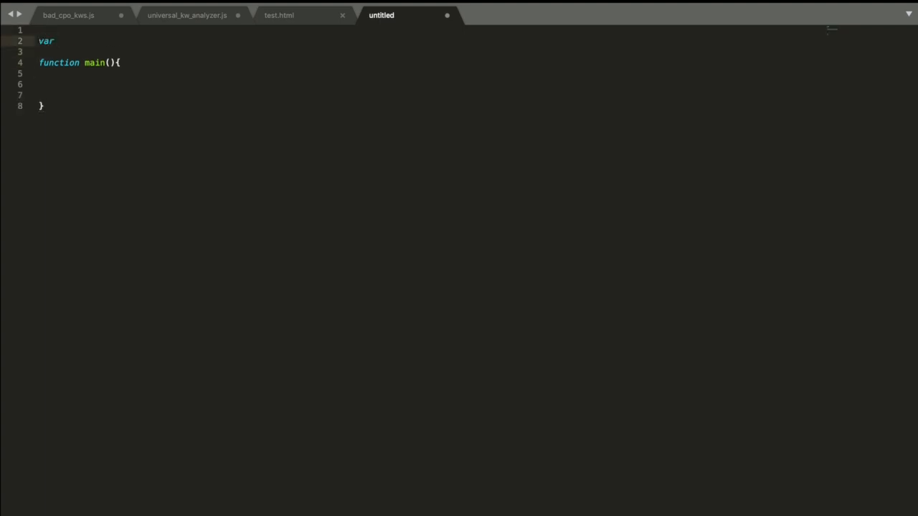
type("TIME_PERIOD")
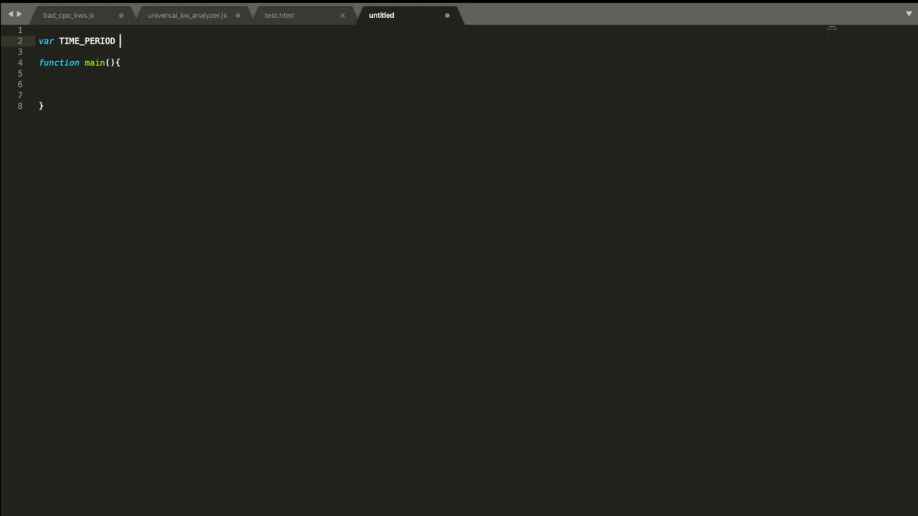
type("= \"\"")
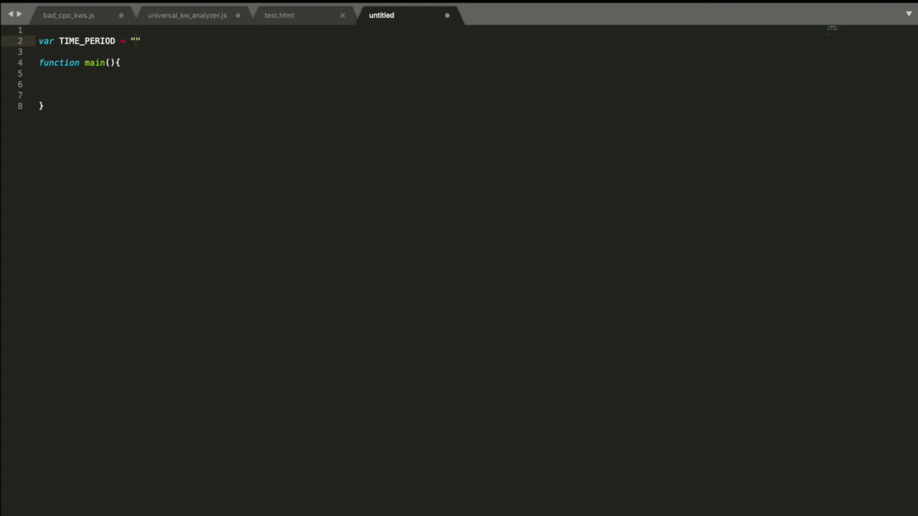
type("LAS")
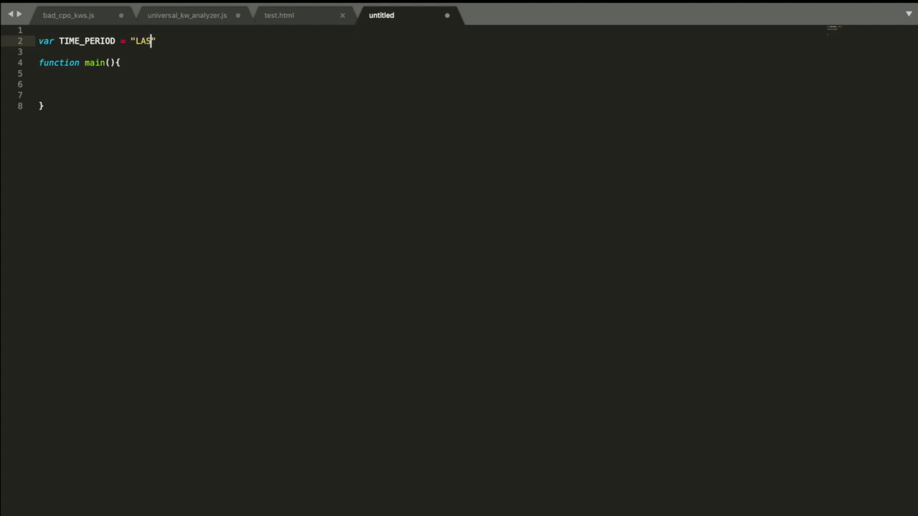
type("T_14")
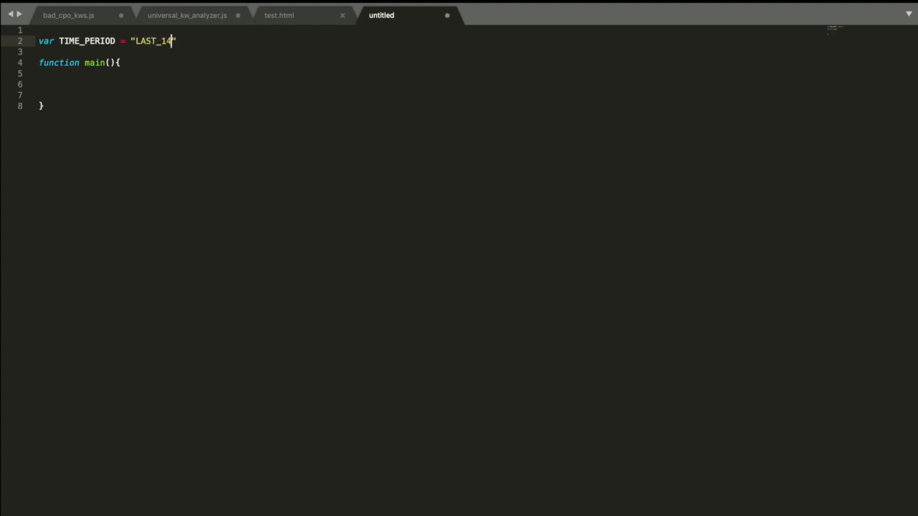
type("_DAYS\" //")
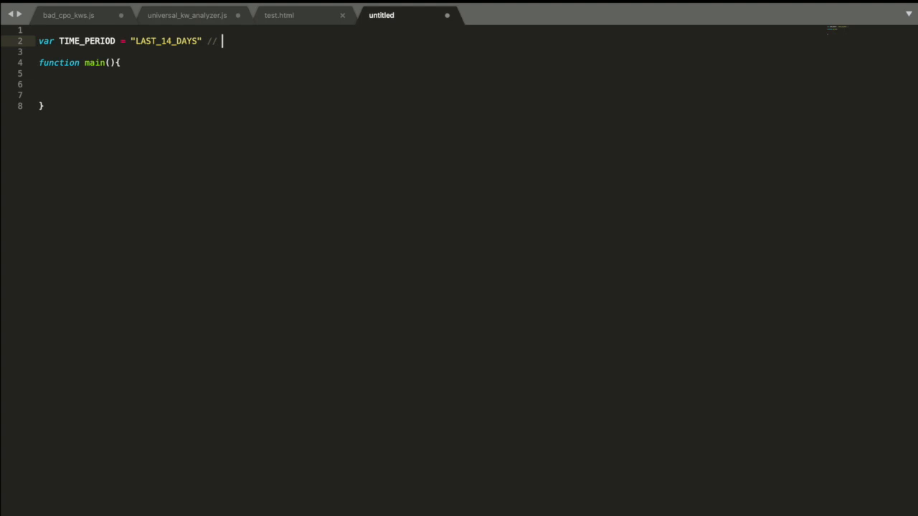
type("THIS_MONTH, LAST_MONT")
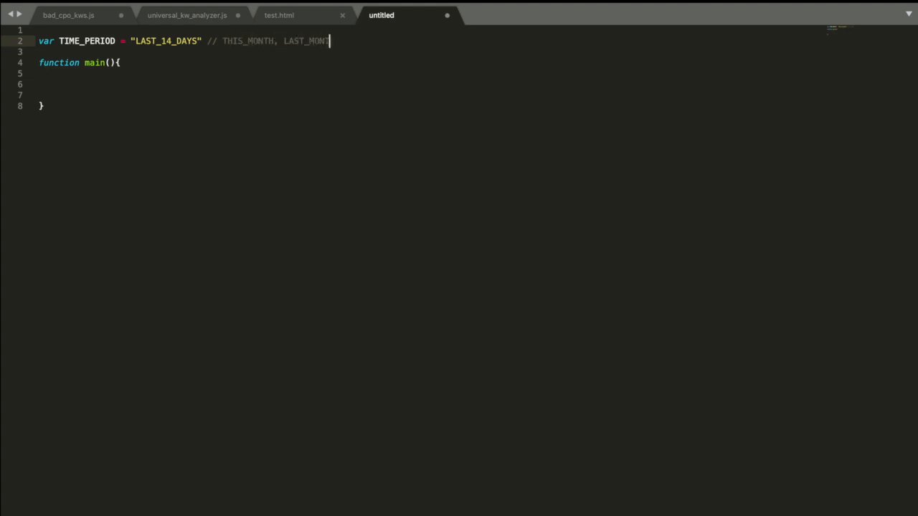
type(", :LAST_30_DAYS")
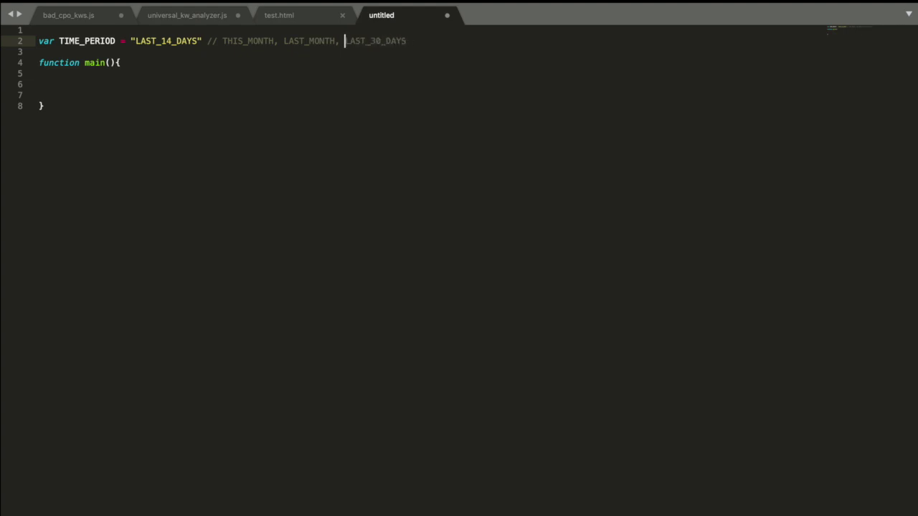
type(",")
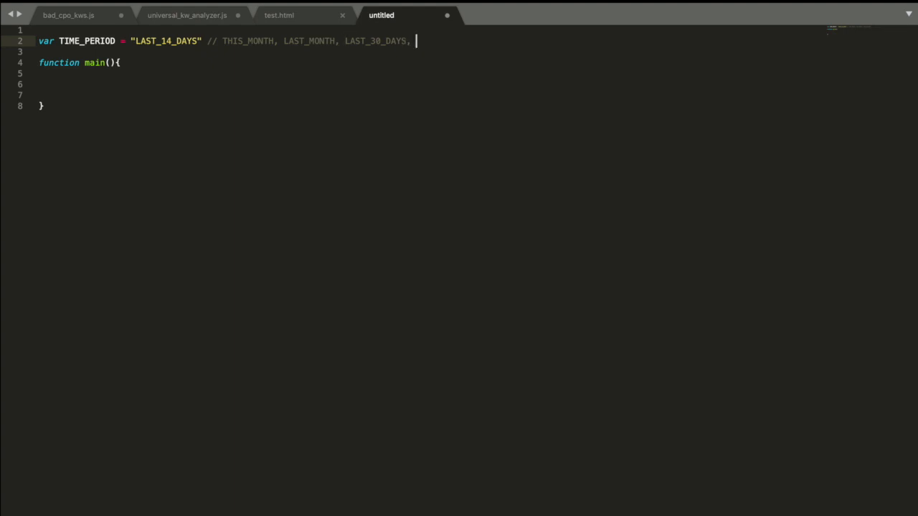
type("ALL_TIME")
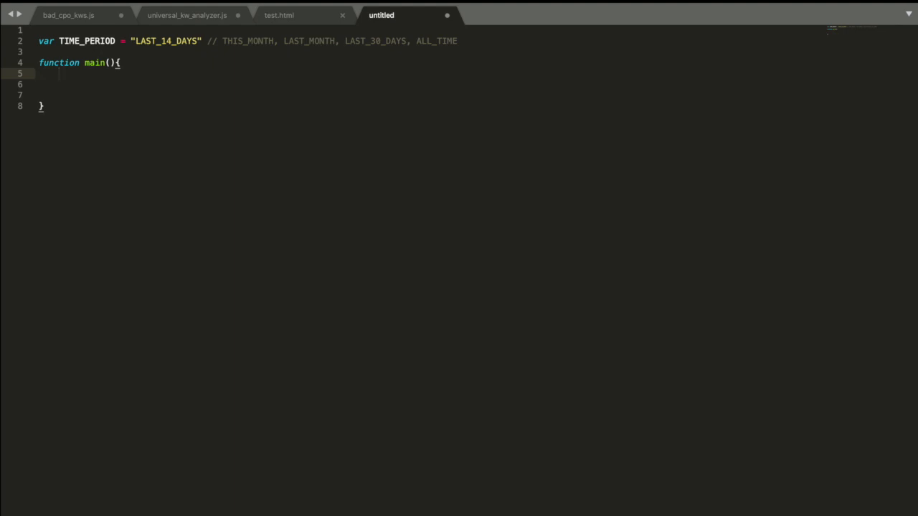
Step: Begin var account_data = AdsApp. and discard the campaign/adgroups attempt
type("account")
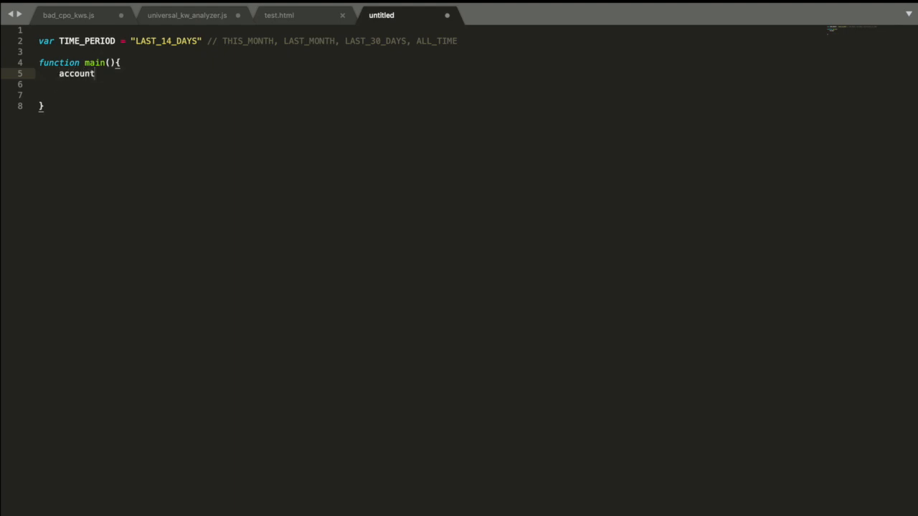
type("_data")
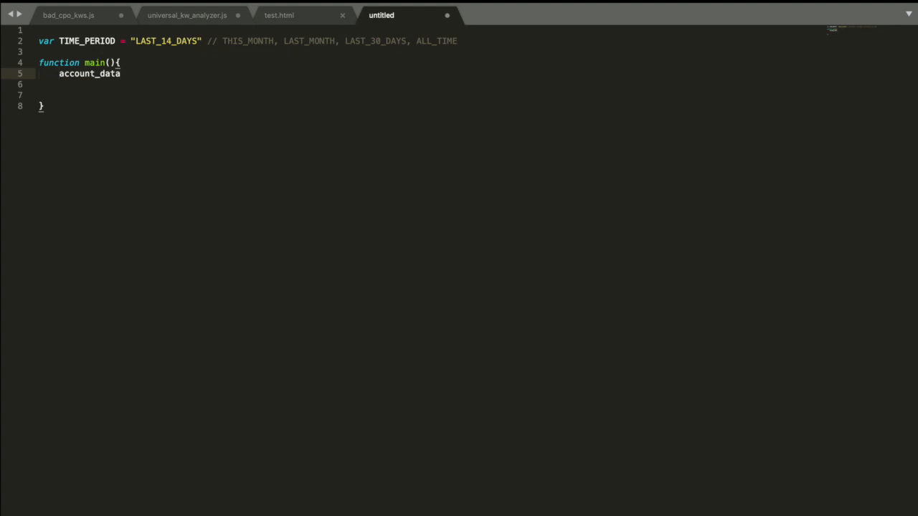
type("var account_data = A")
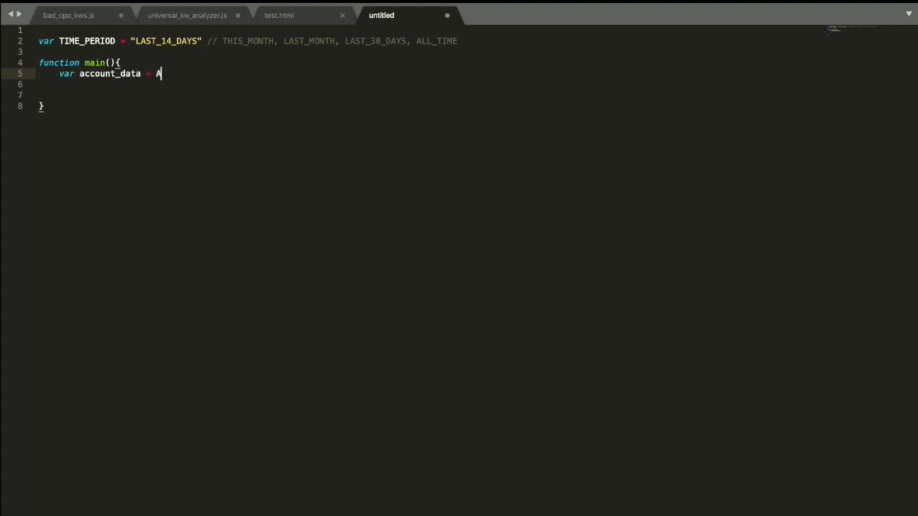
type("dsAp")
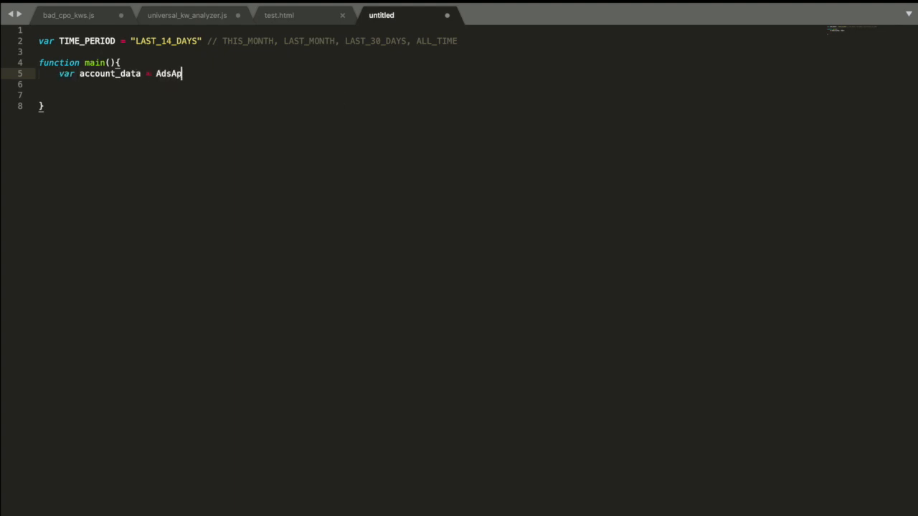
type("p.")
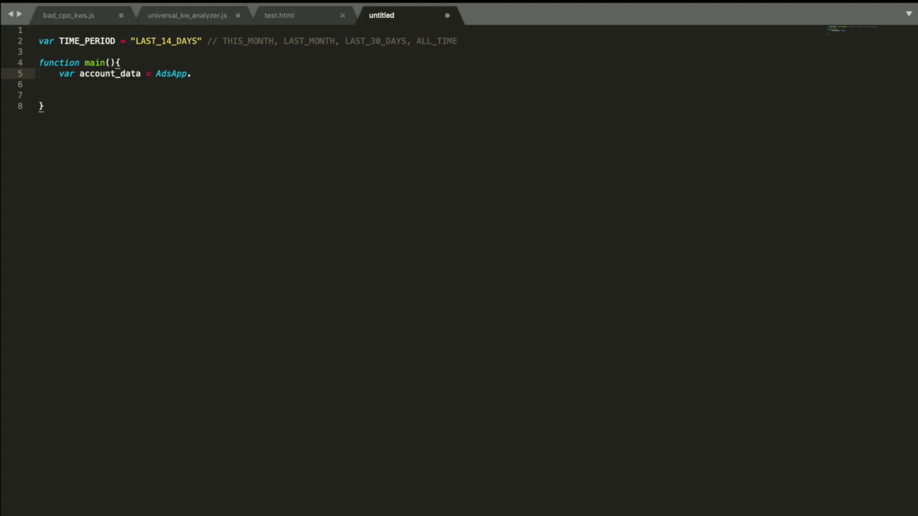
type("c")
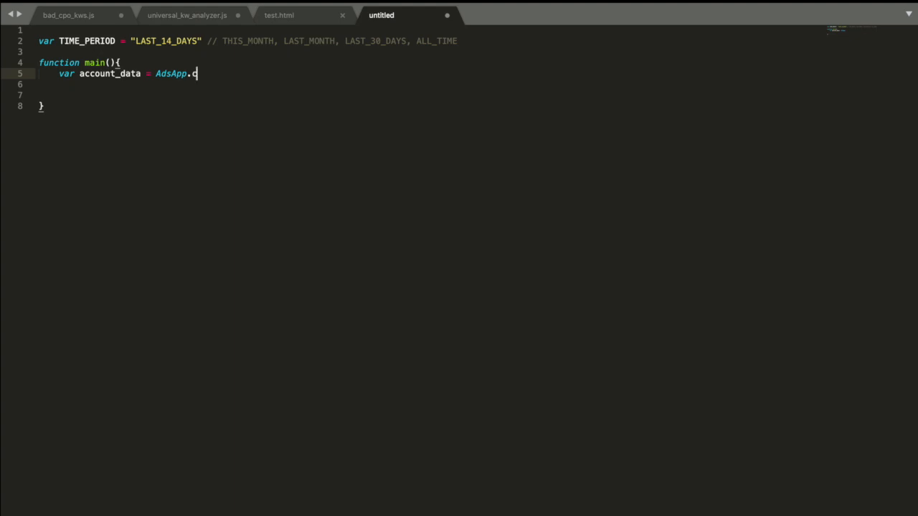
type("amp")
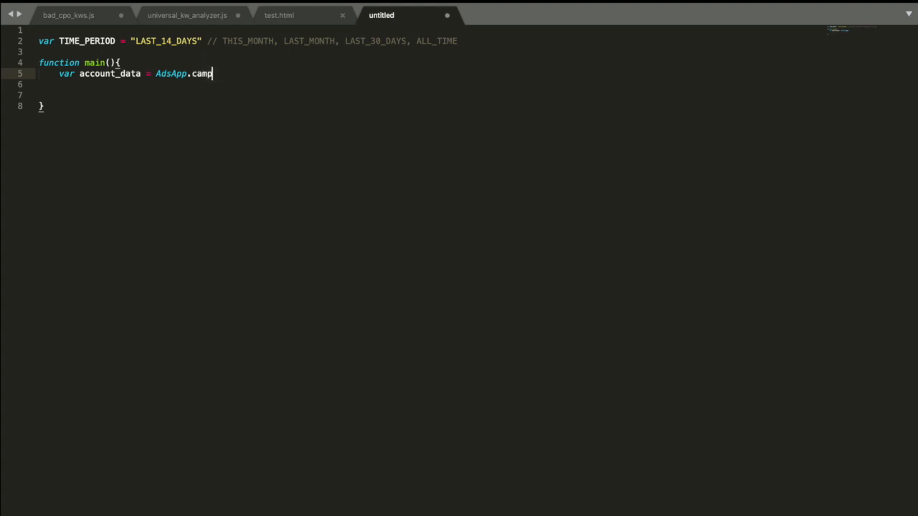
type("adgroups")
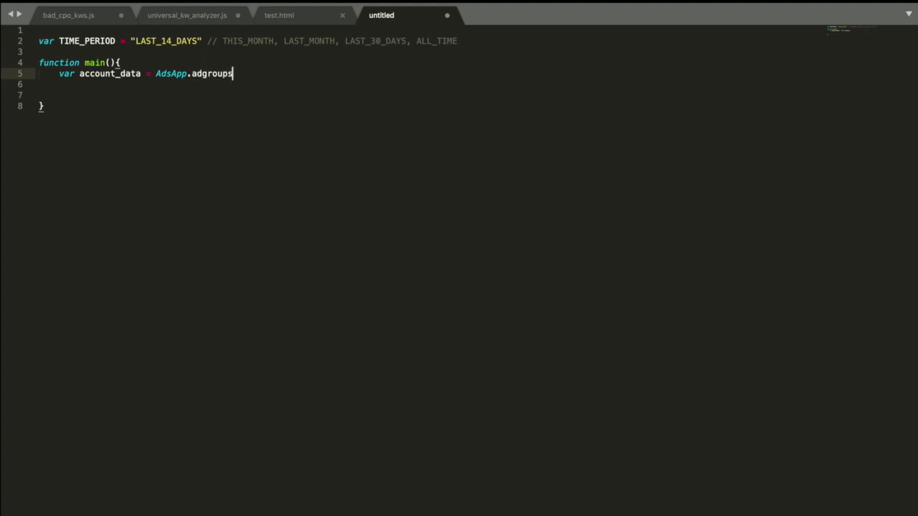
key("BackSpace")
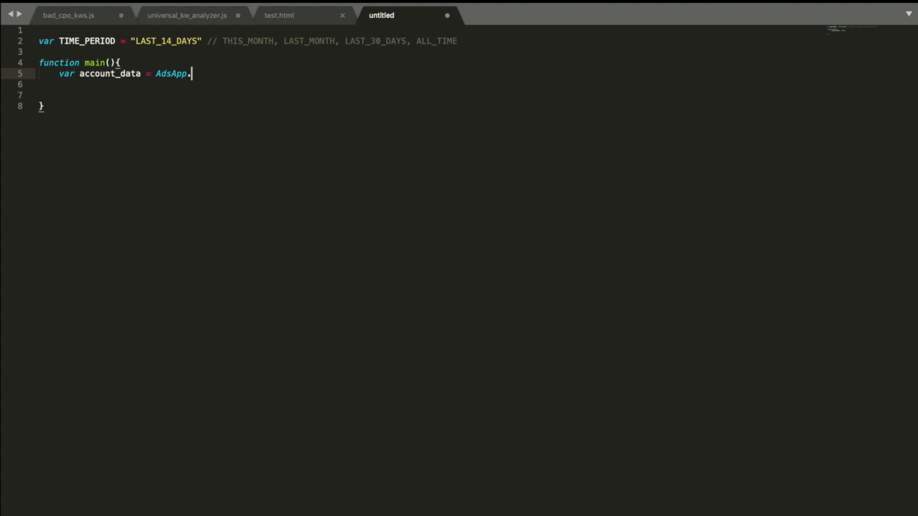
Step: Complete account_data as AdsApp.currentAccount().getStatsFor(TIME_PERIOD); with a blank line below
type("currentAcc")
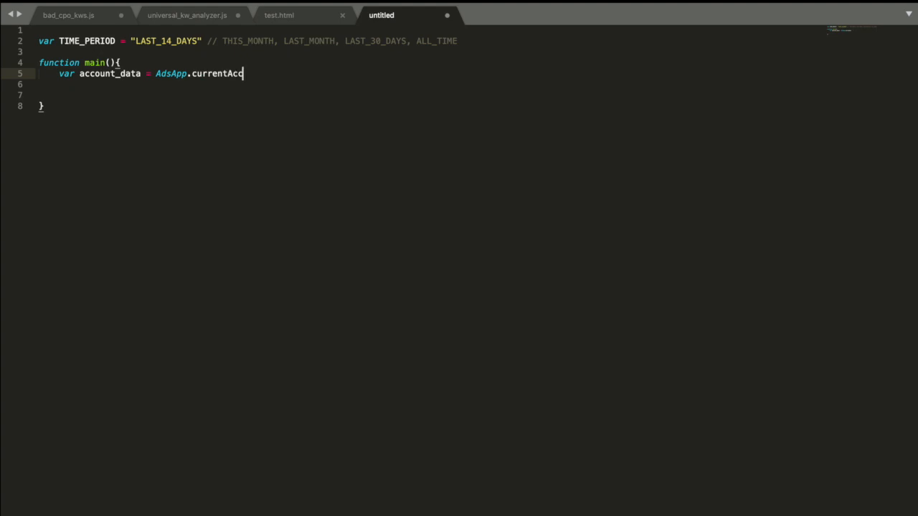
type("unt()")
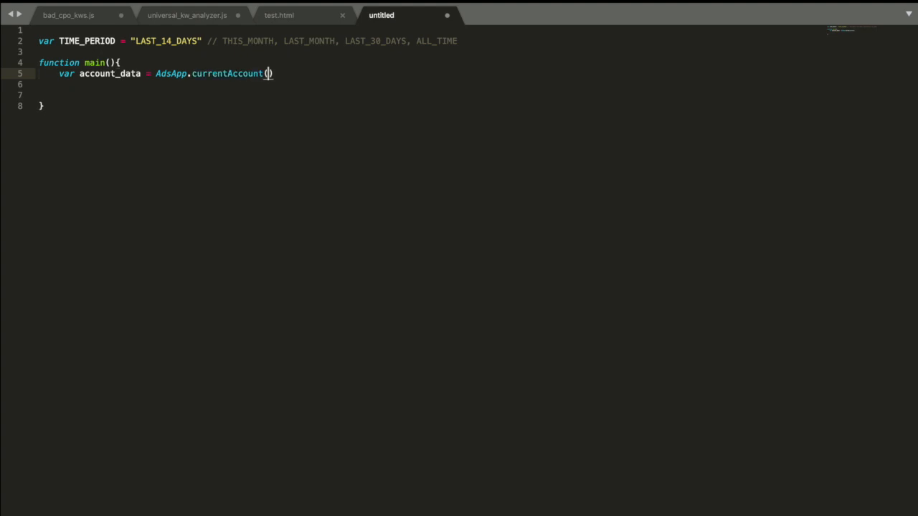
type(".")
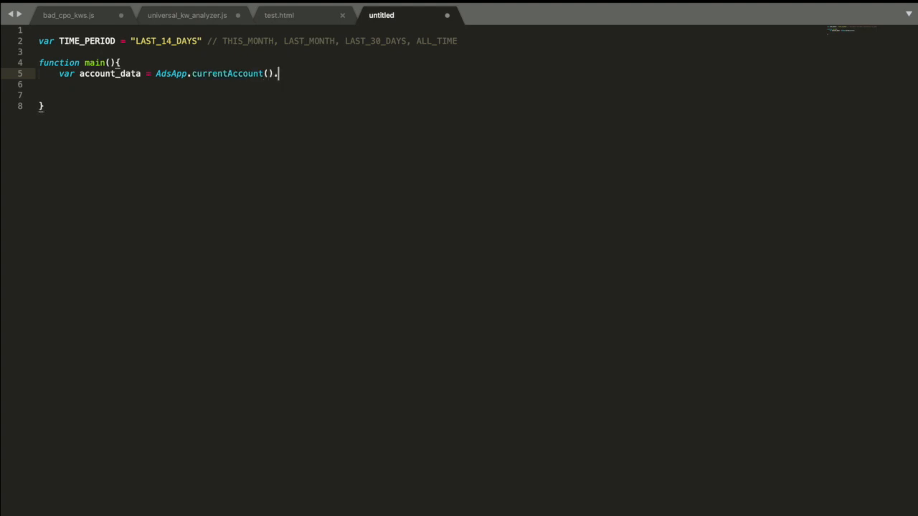
type("get")
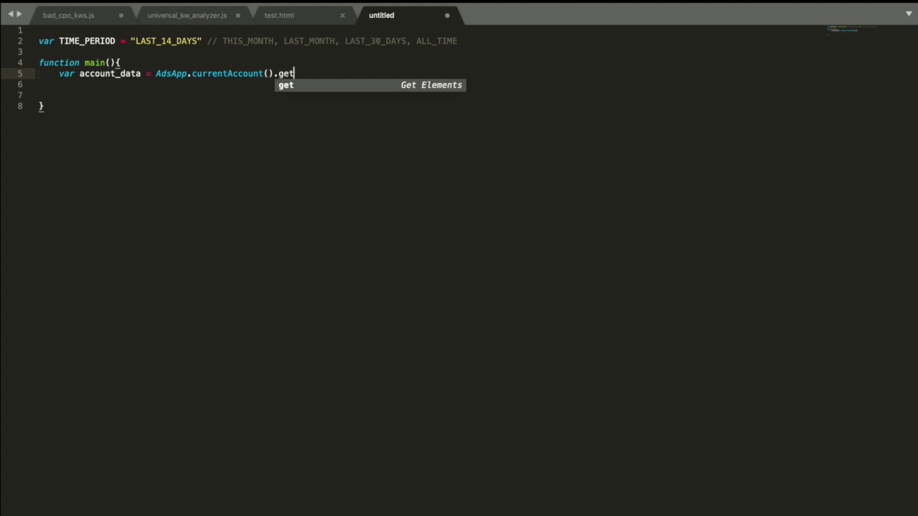
type("StatsFor()")
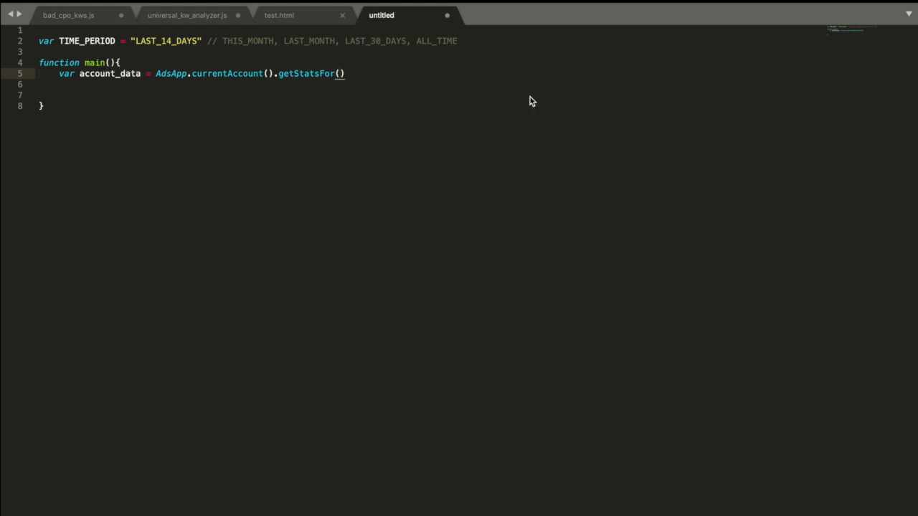
type("TIME_PERIOD")
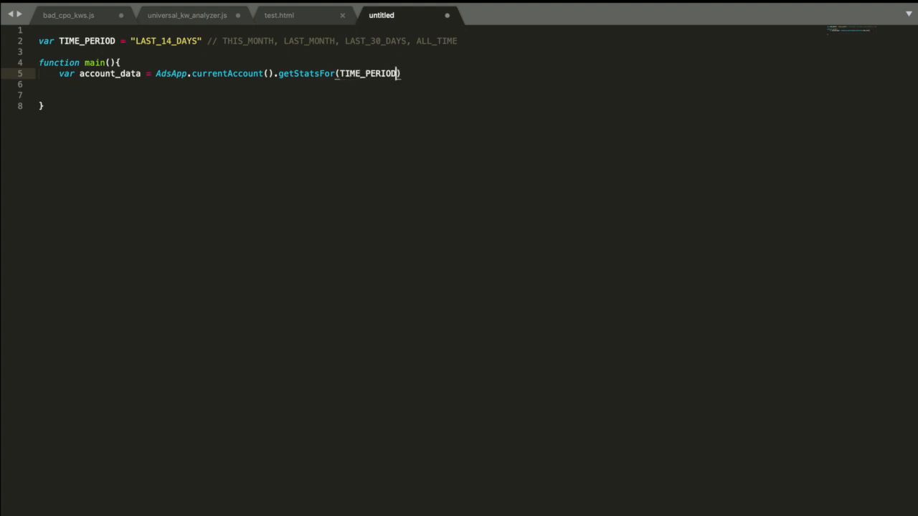
type(";")
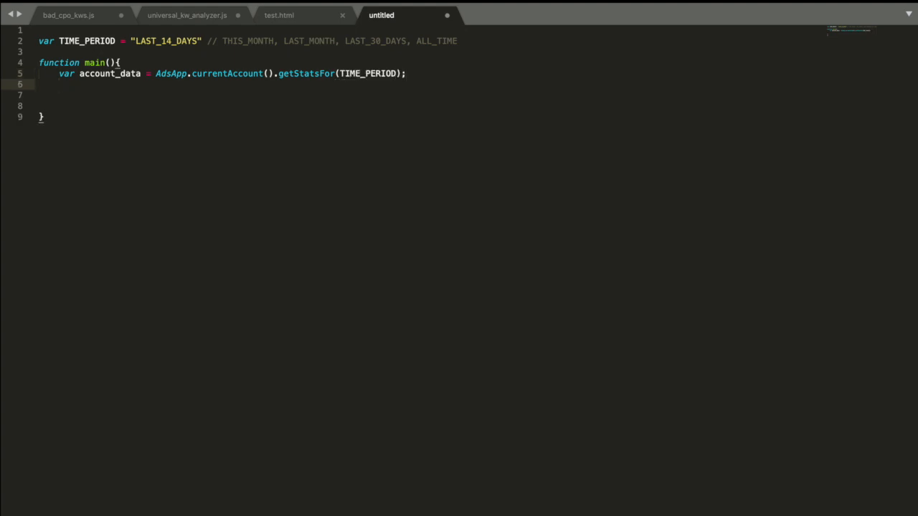
key("Enter")
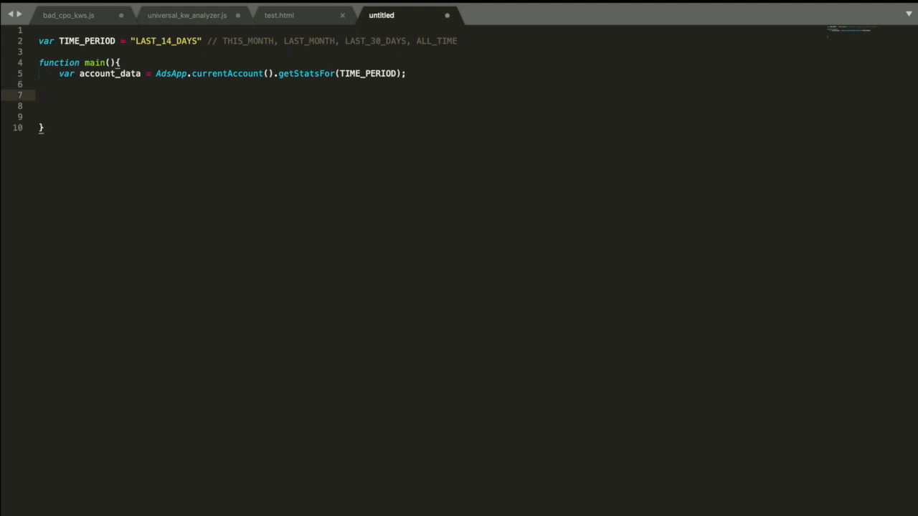
Step: Assign ttl_clicks, ttl_impr and ttl_cost from account_data.getClicks(), getImpressions() and getCost()
type("ttl")
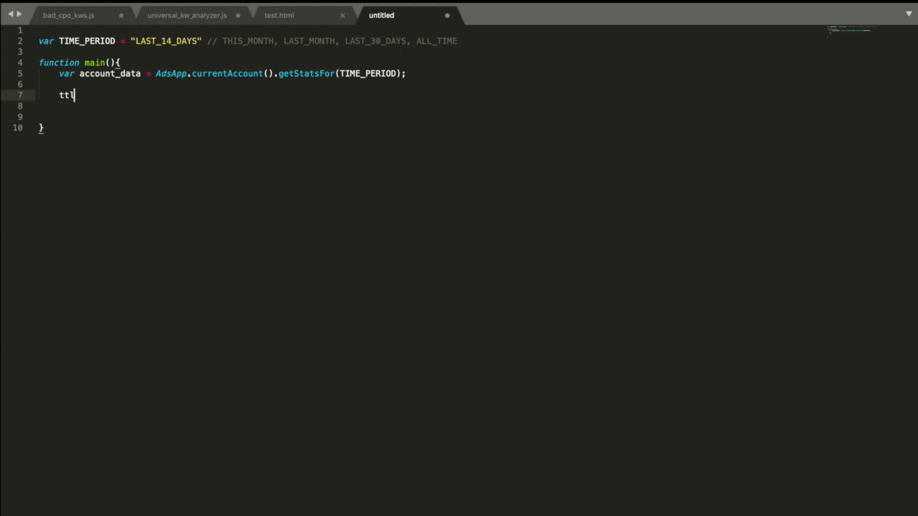
type("_")
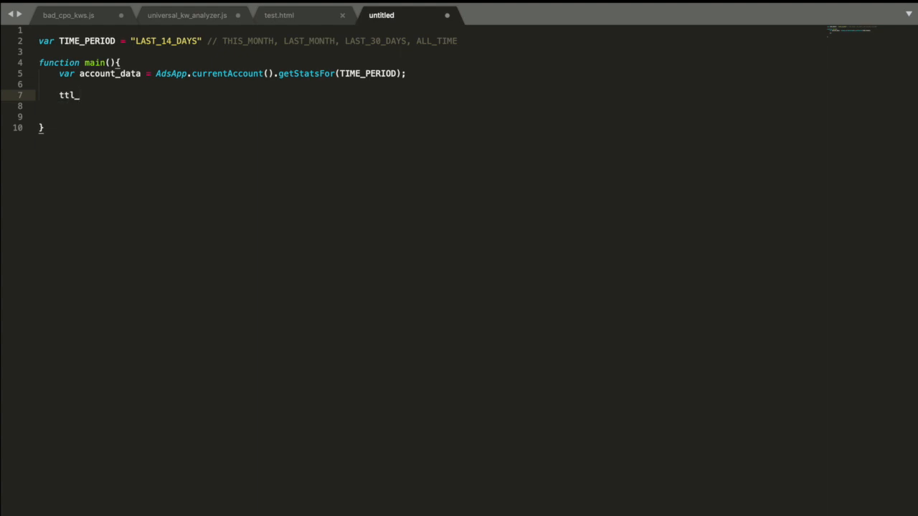
type("clicks =")
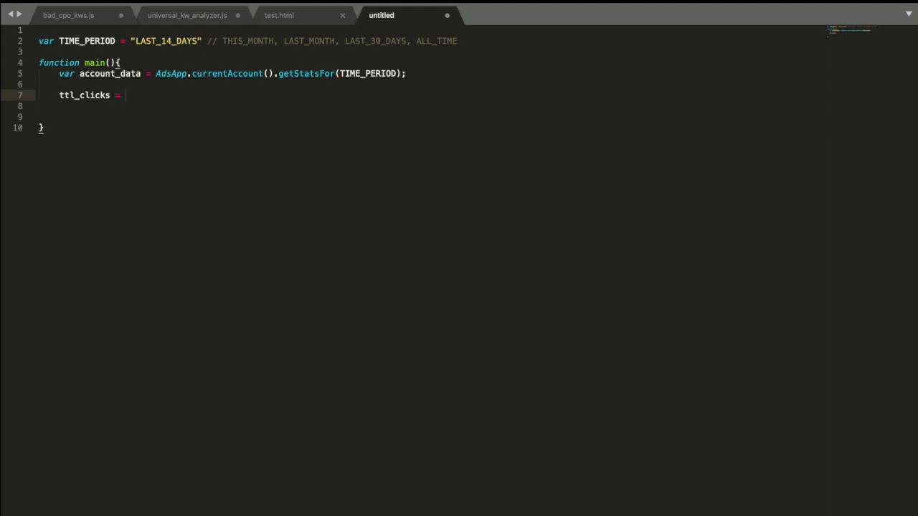
type("account_data.")
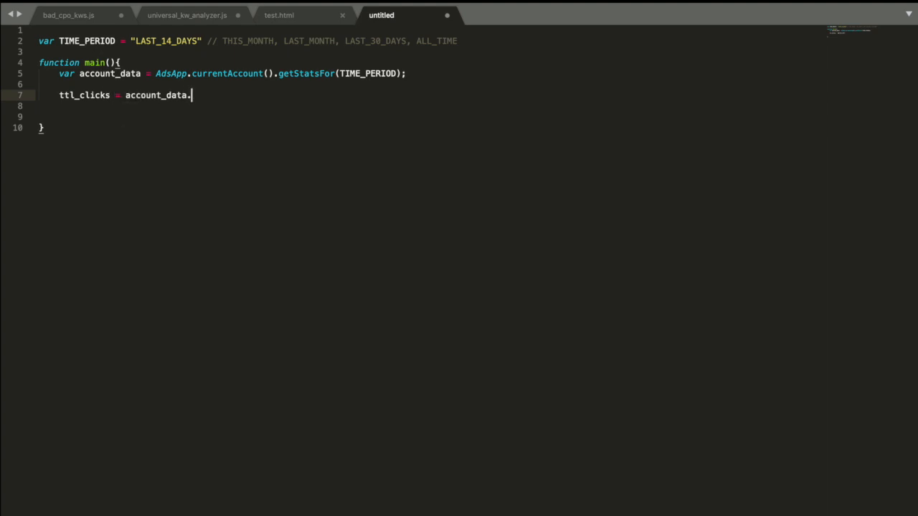
type("getCl")
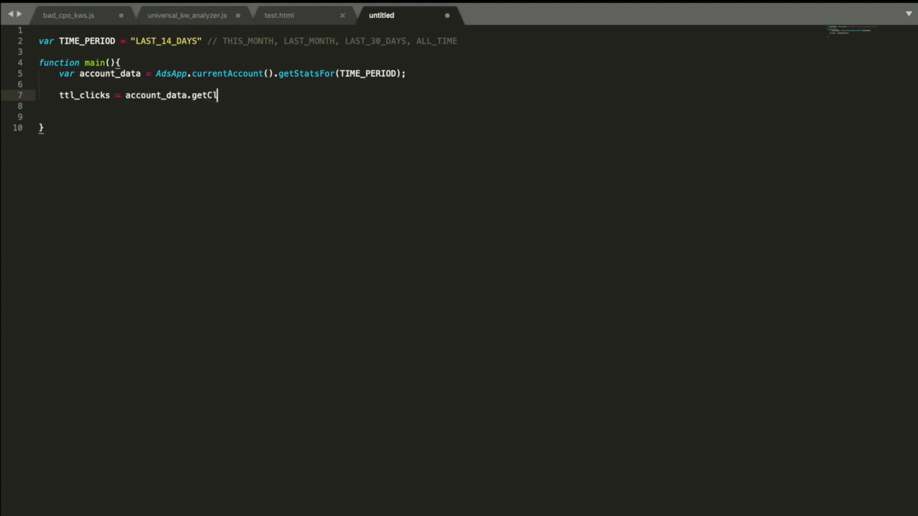
type("icks();")
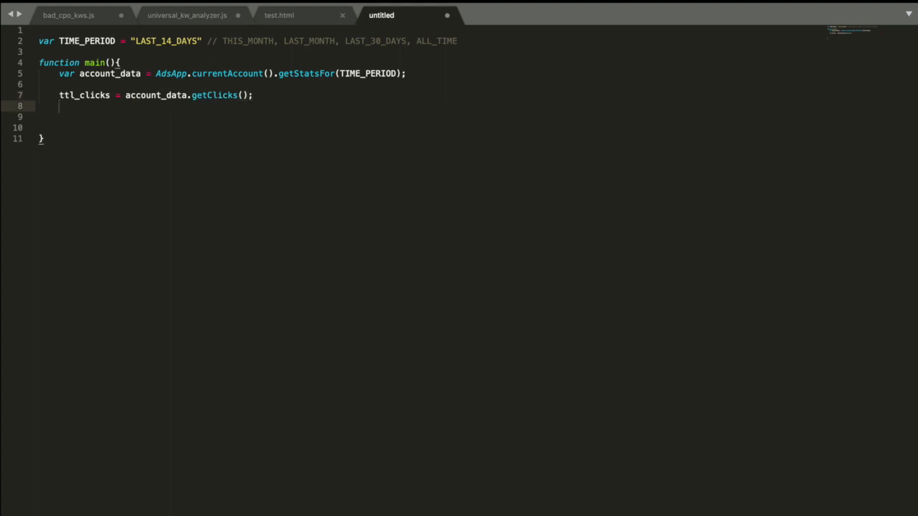
type("ttl_impr =")
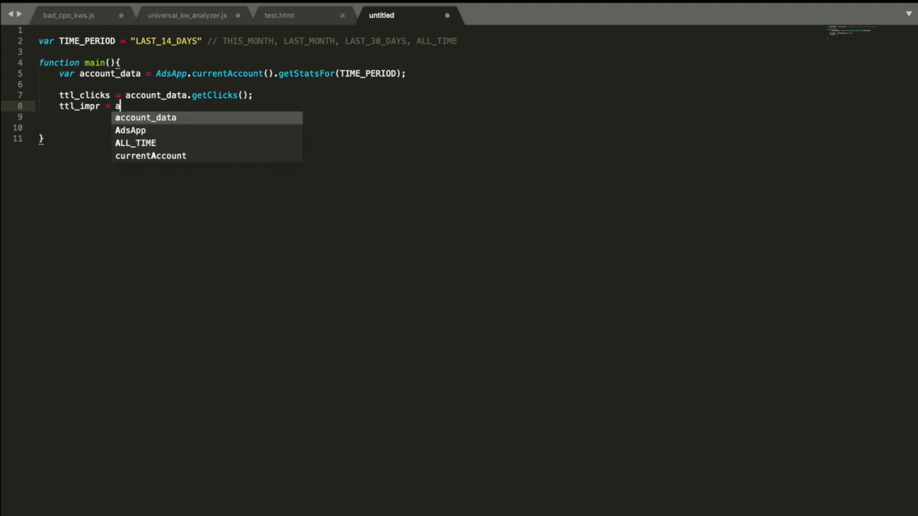
type("account_data.getImpressions(")
left_click(248, 116)
type("ttl)")
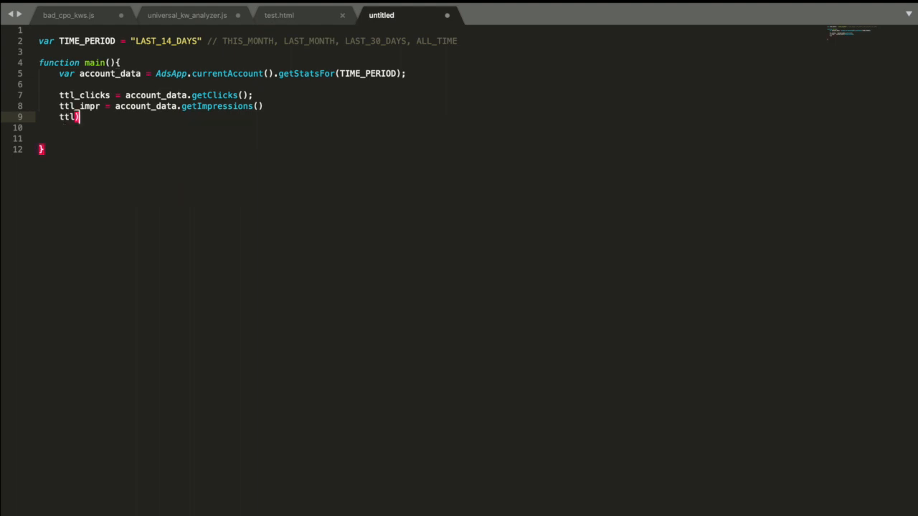
key("Backspace")
type("_cost = ")
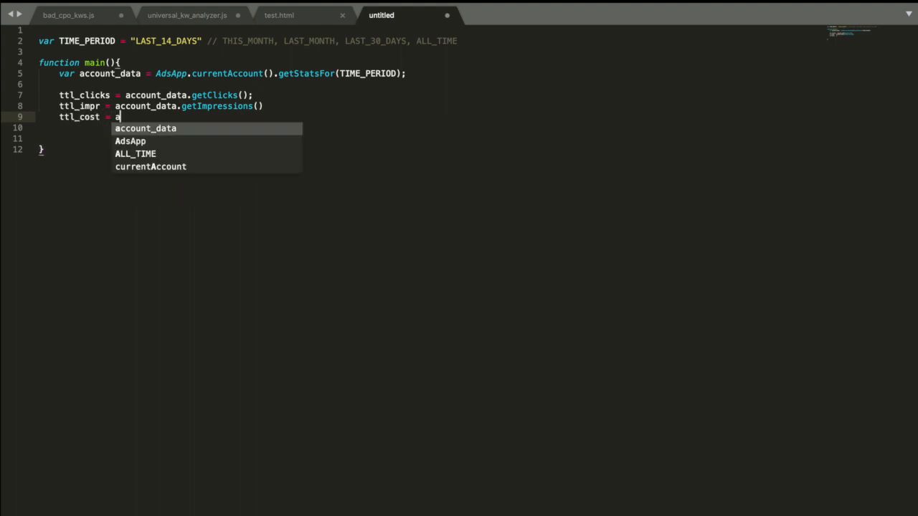
type("account_data.getC")
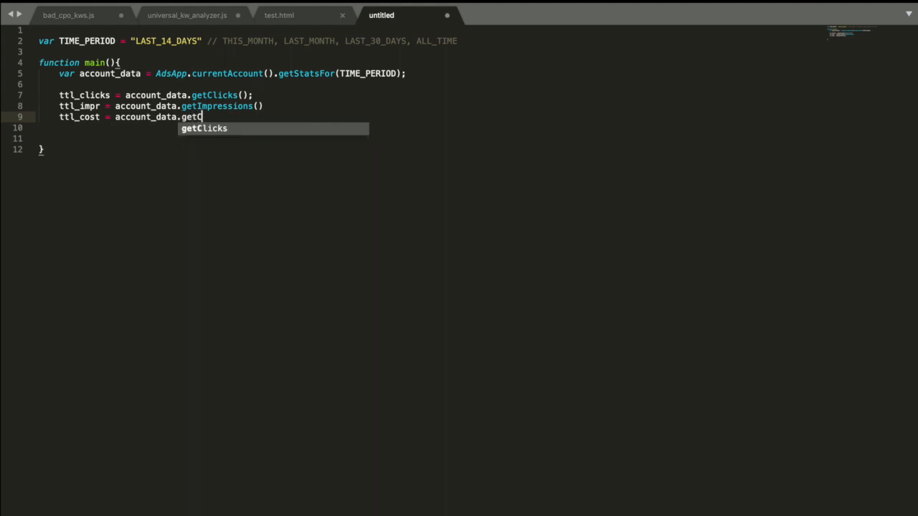
type("Cost();")
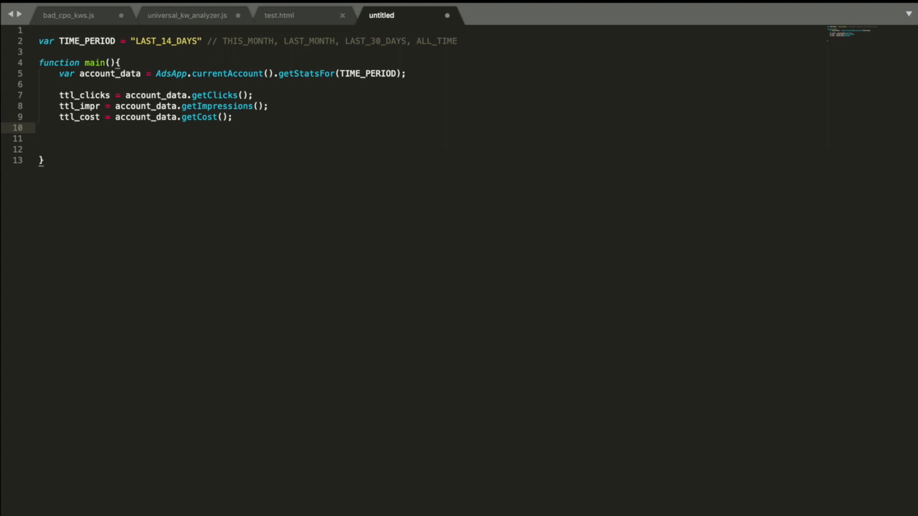
Step: Assign ttl_conversions from account_data.getConversions(); and leave a blank line after the totals
type("ttl_conversions = a")
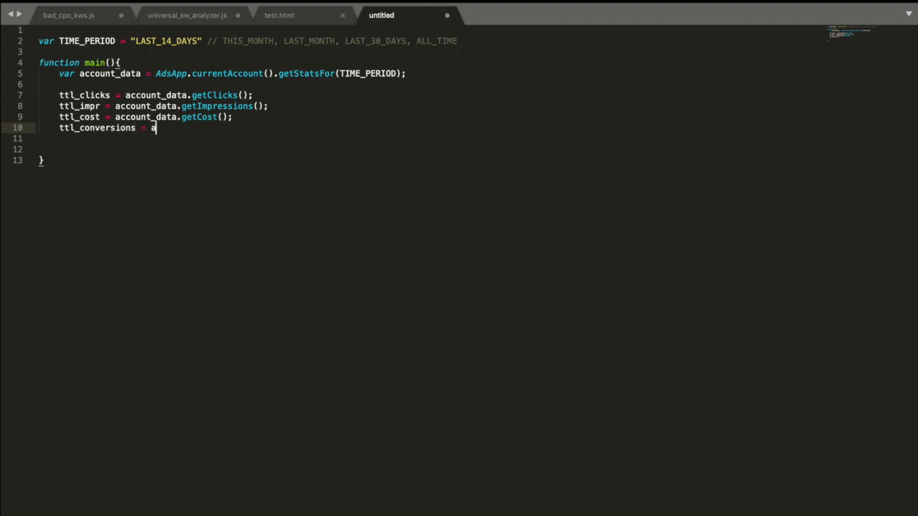
type("ccount_data.get")
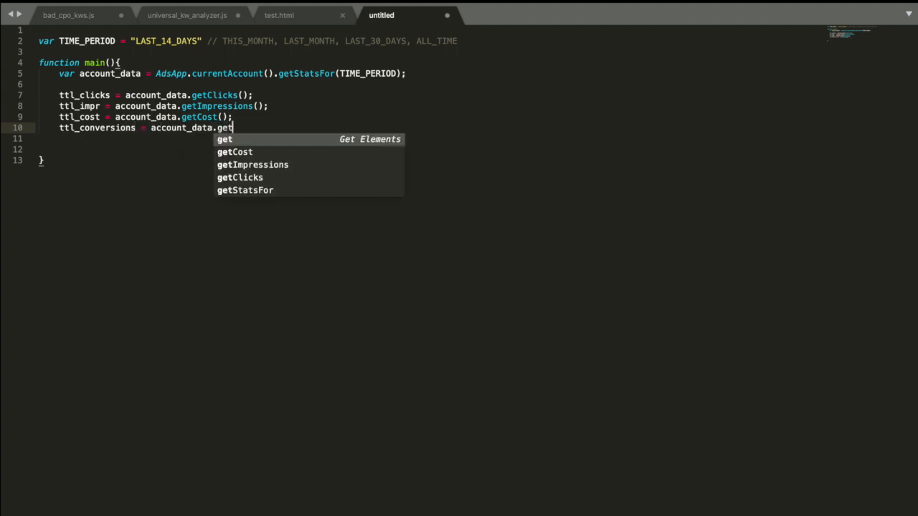
type("Con")
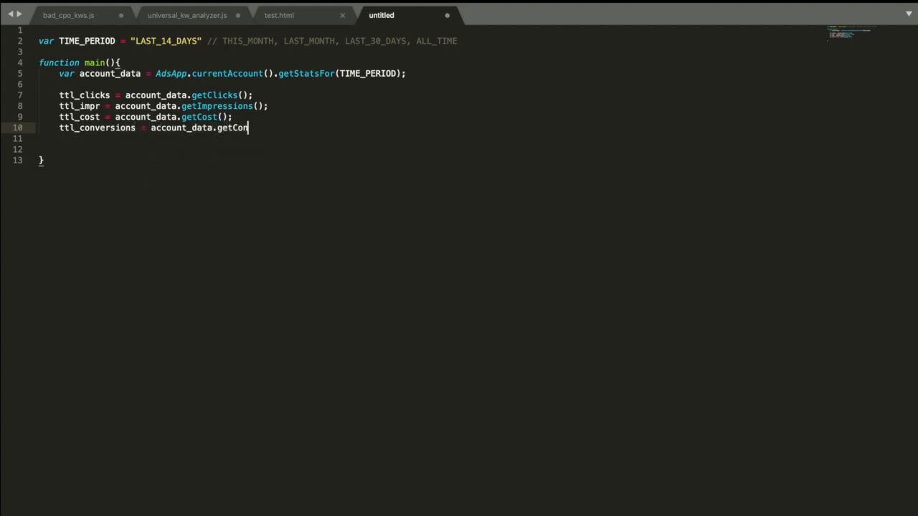
type("versions();")
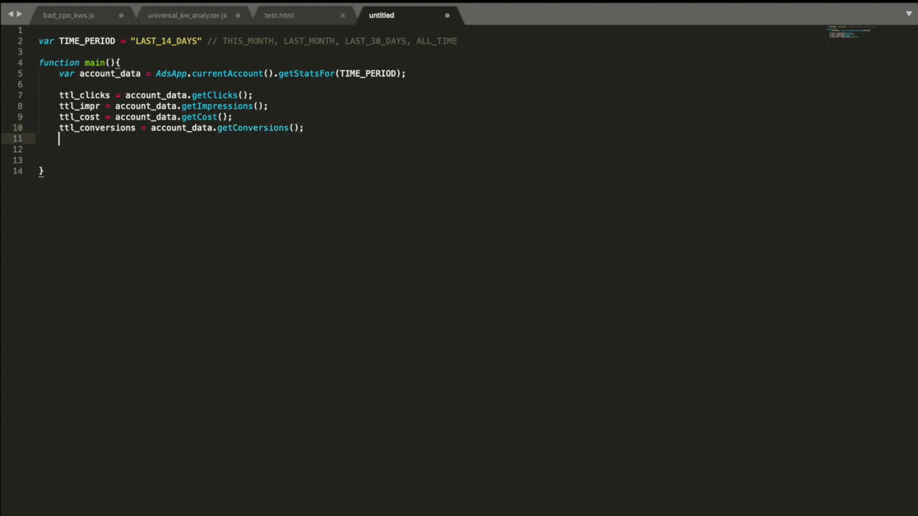
key("enter")
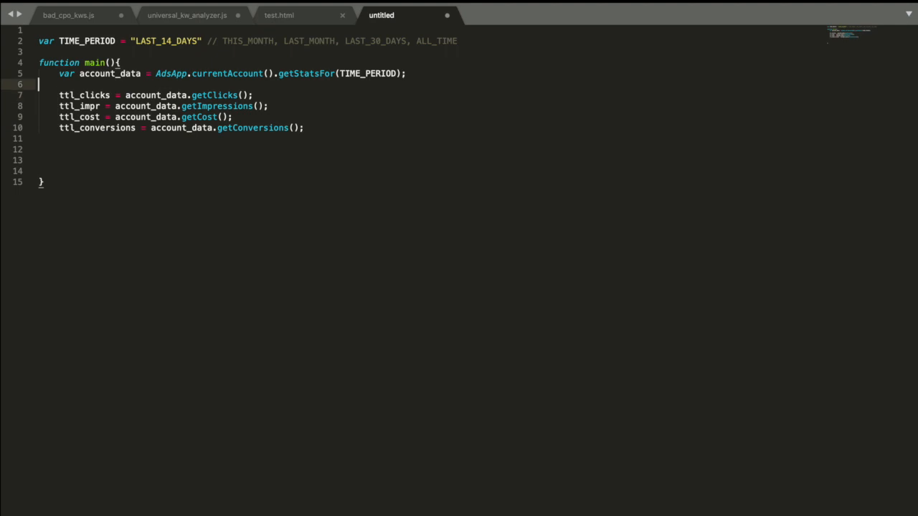
Step: Add // Totals and // Averages comments and define avg_cpa = ttl_cost / ttl_conversions
type("// Total Values")
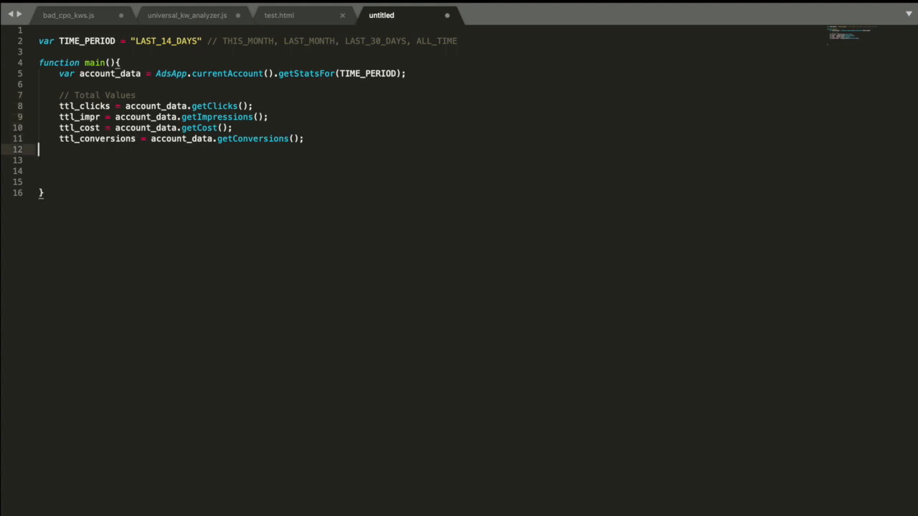
type("//")
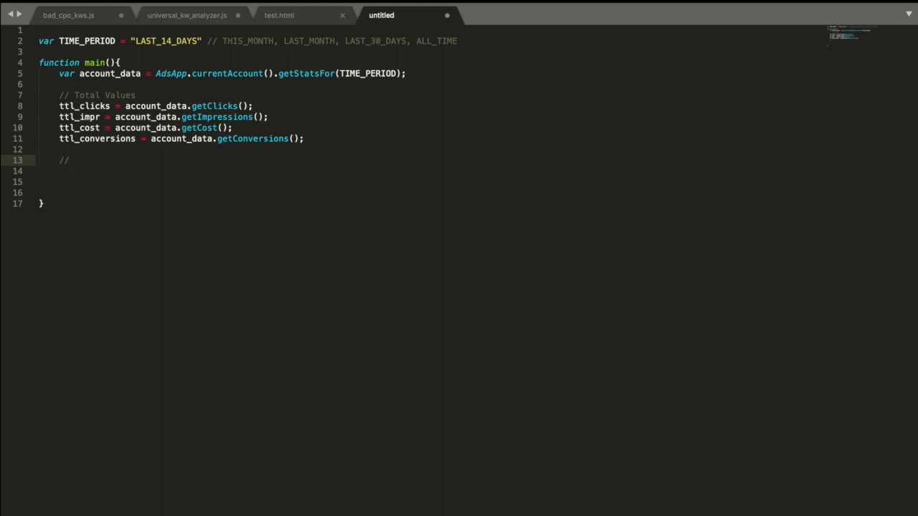
type("Averages")
left_click(426, 171)
type("avg")
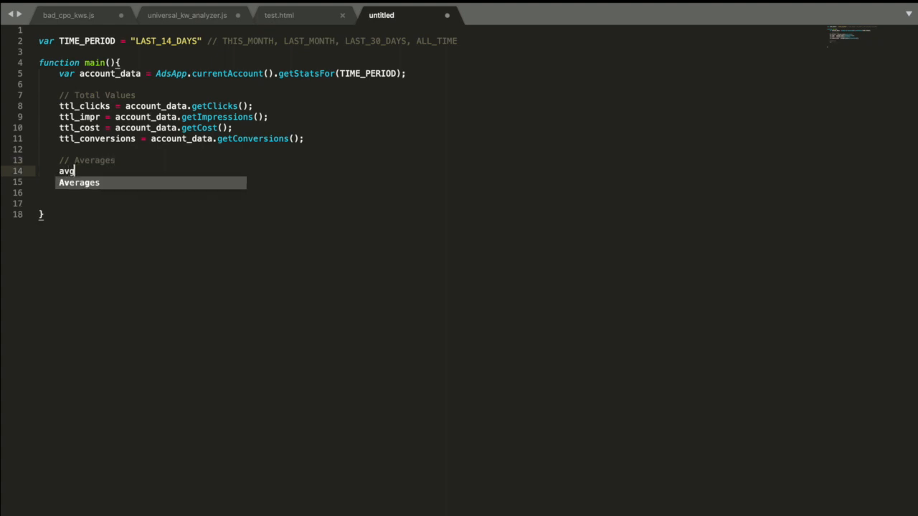
type("_cpa")
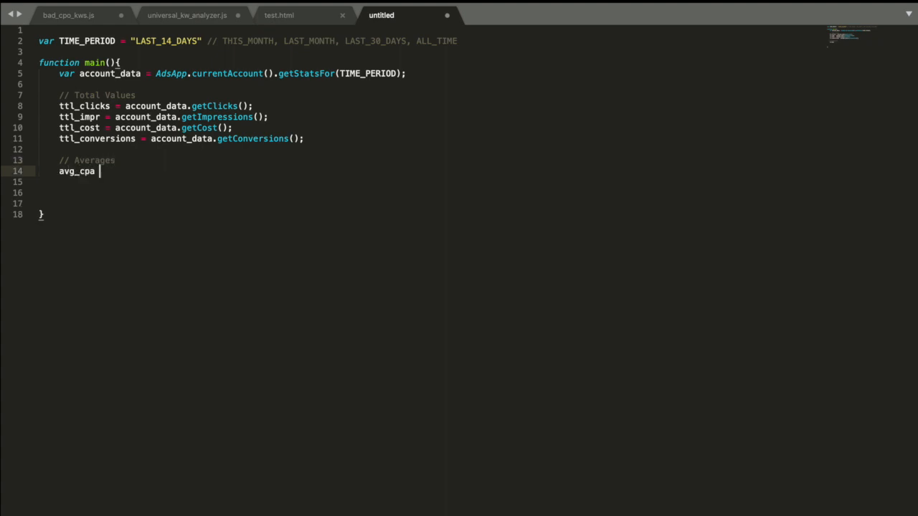
type("= ttl")
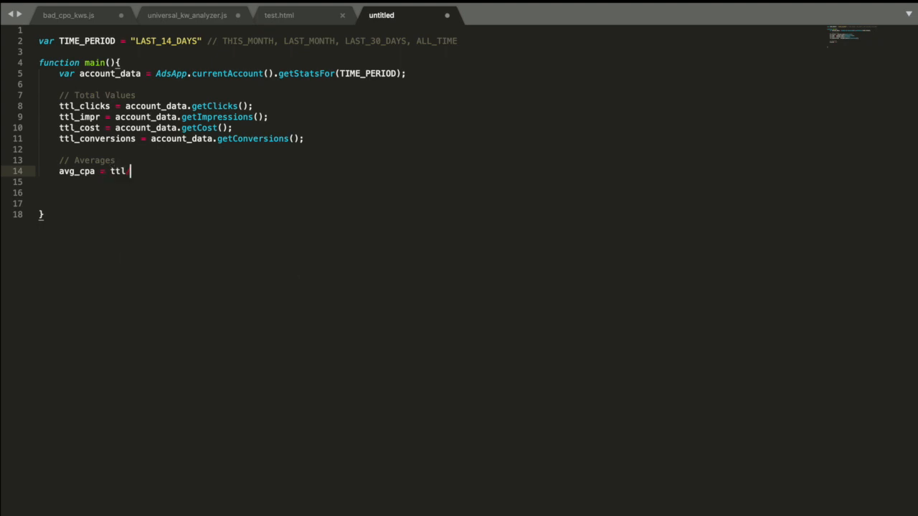
type("_cost")
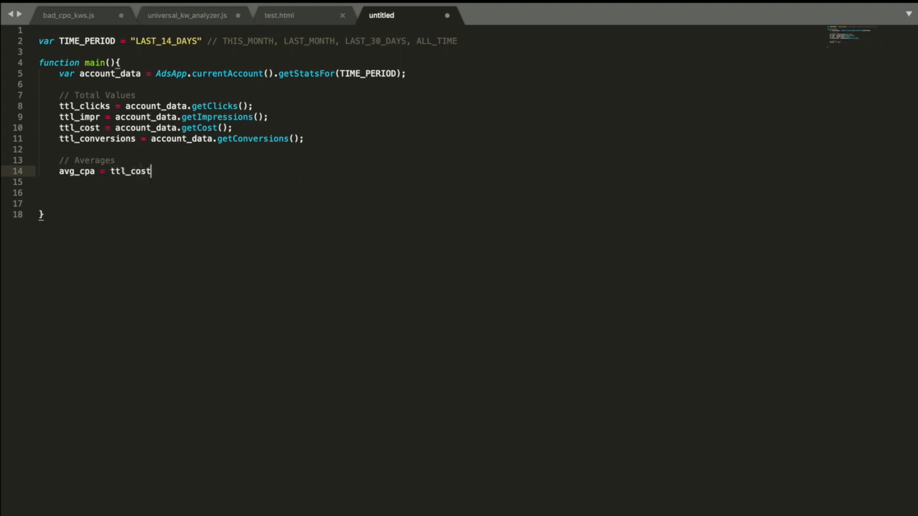
type("/ ttl_conversions;")
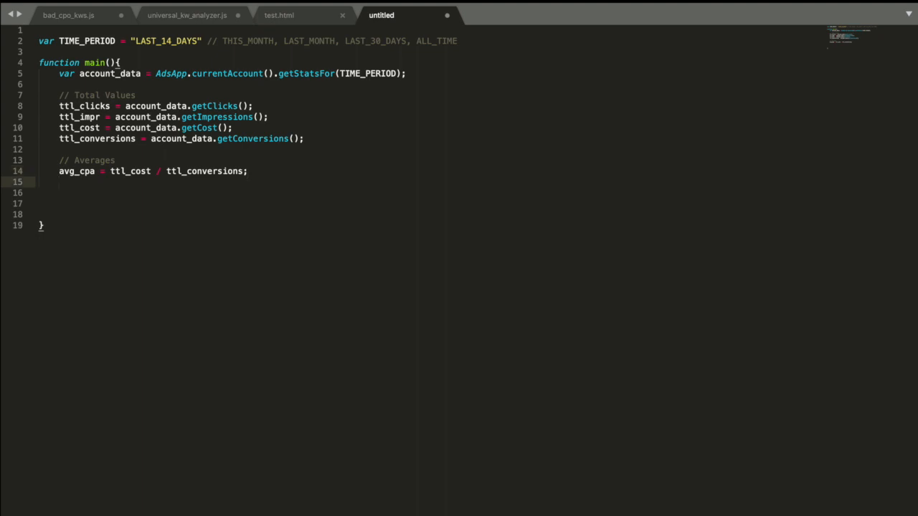
Step: Define avg_ctr = account_data.getCtr() and avg_cpc = account_data.getCpc()
type("avf_c")
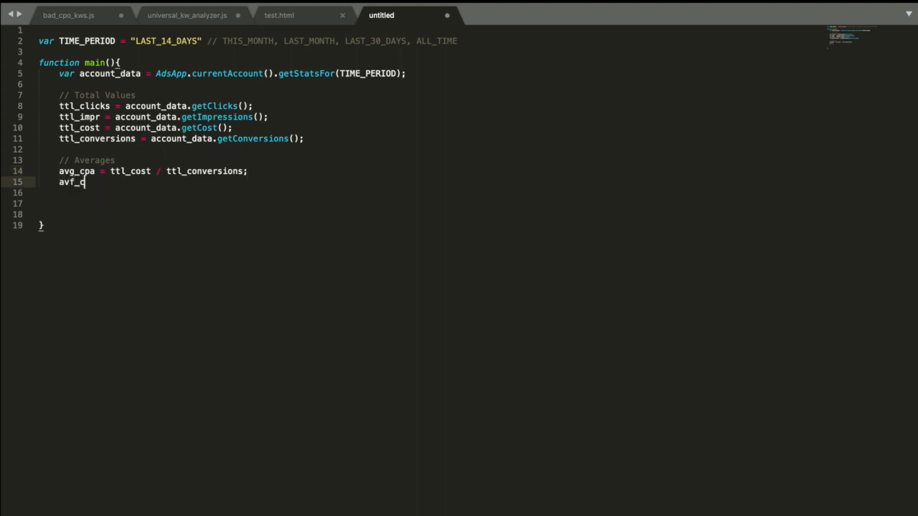
type("tr =")
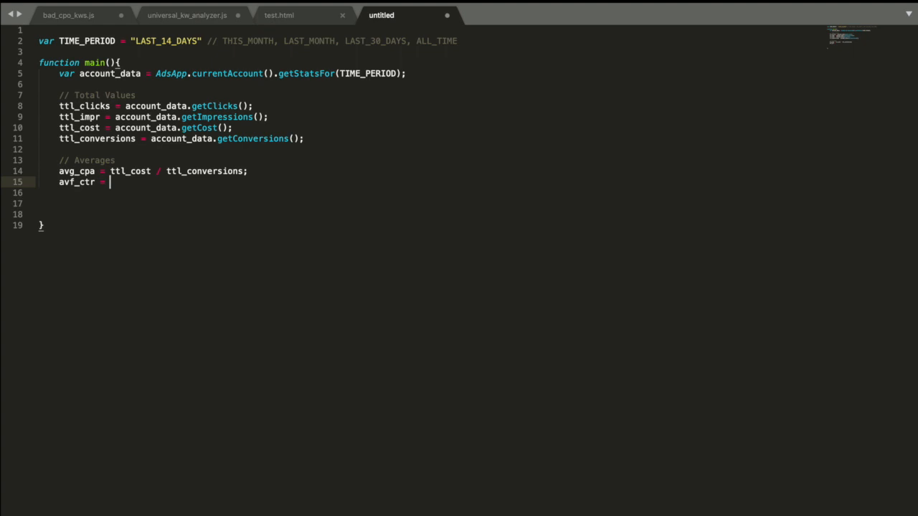
type("account_data.")
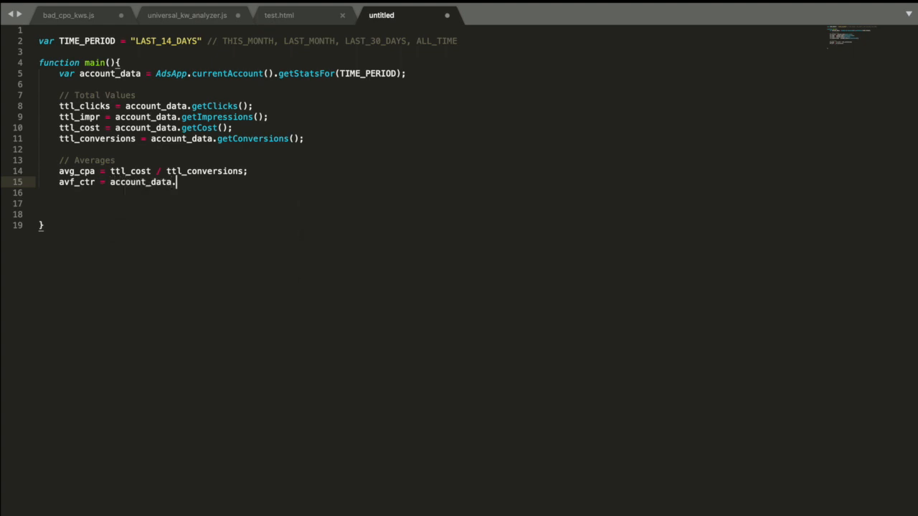
type("GetCT")
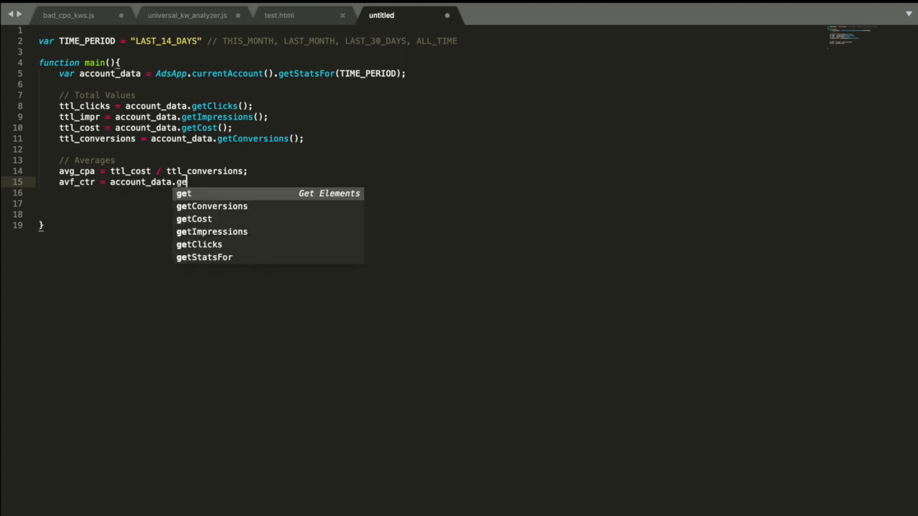
type("tCtr();")
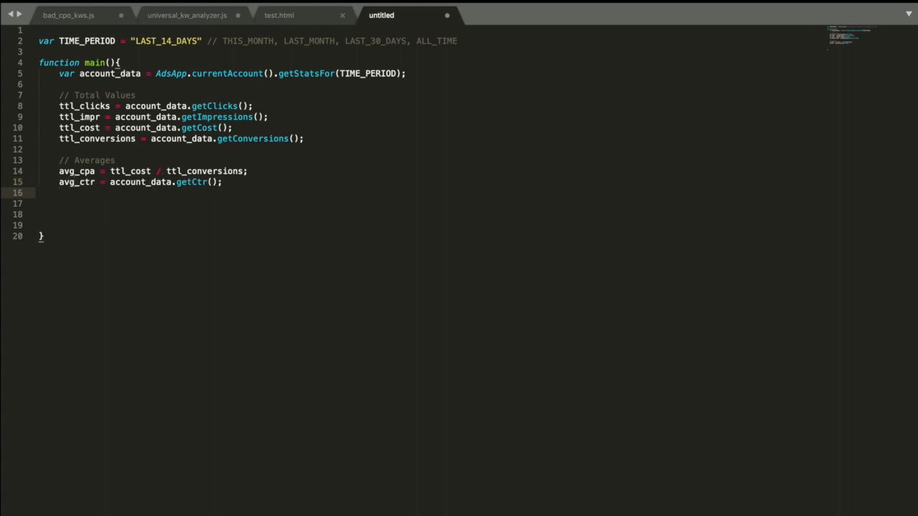
type("avg_cpc = account_data")
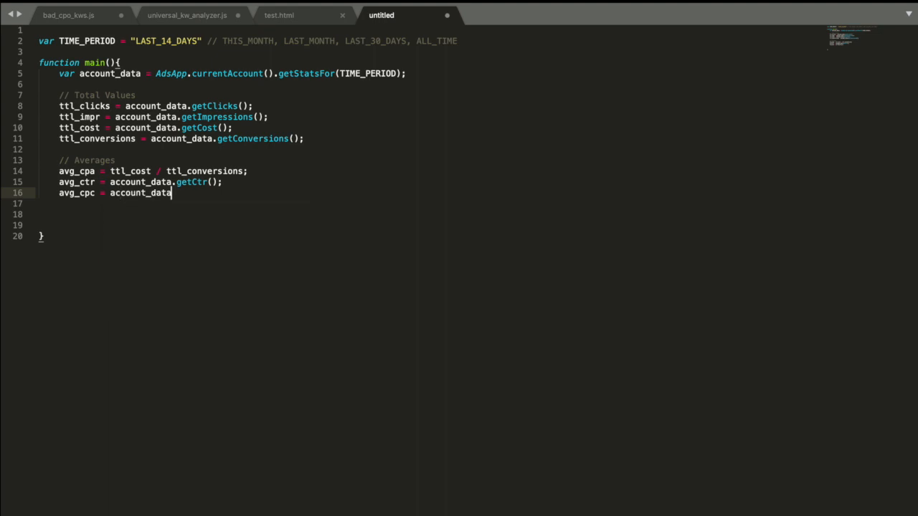
type(".getCpc();")
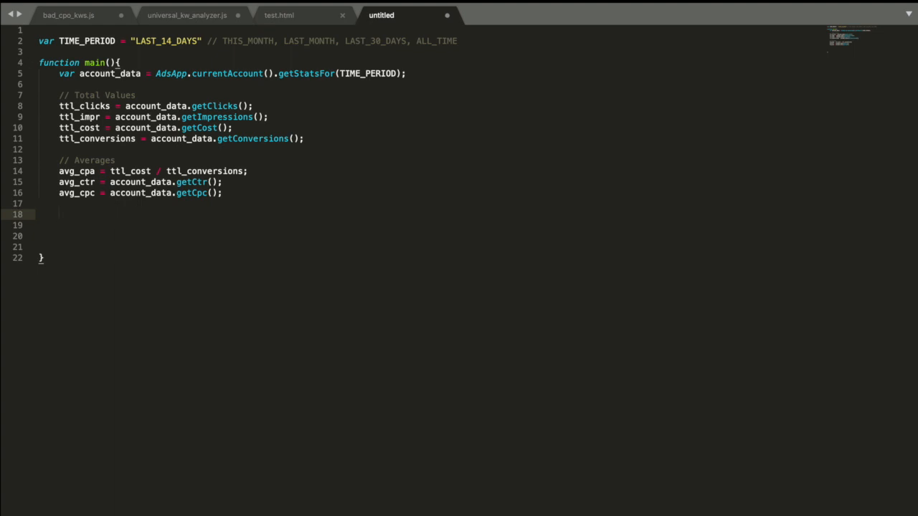
Step: Define currency = " " + AdsApp.currentAccount().getCurrencyCode(); with blank lines below
type("cu")
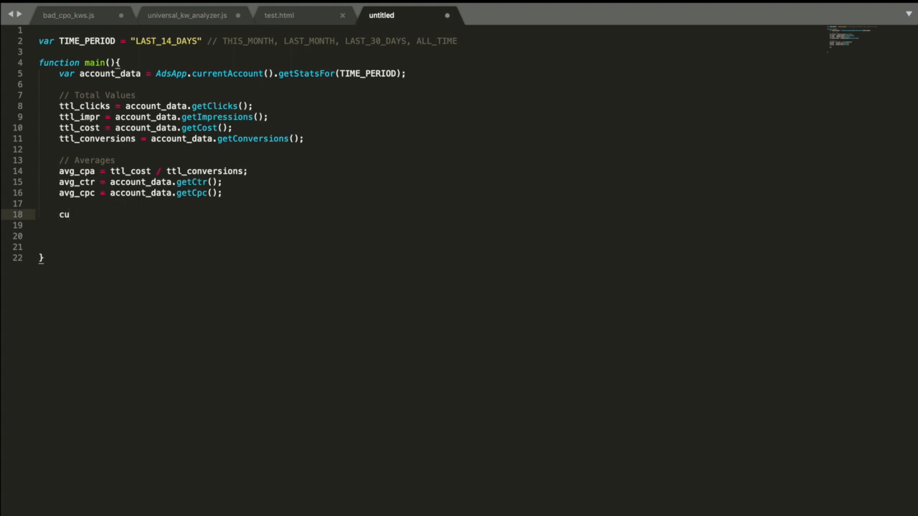
type("rrency")
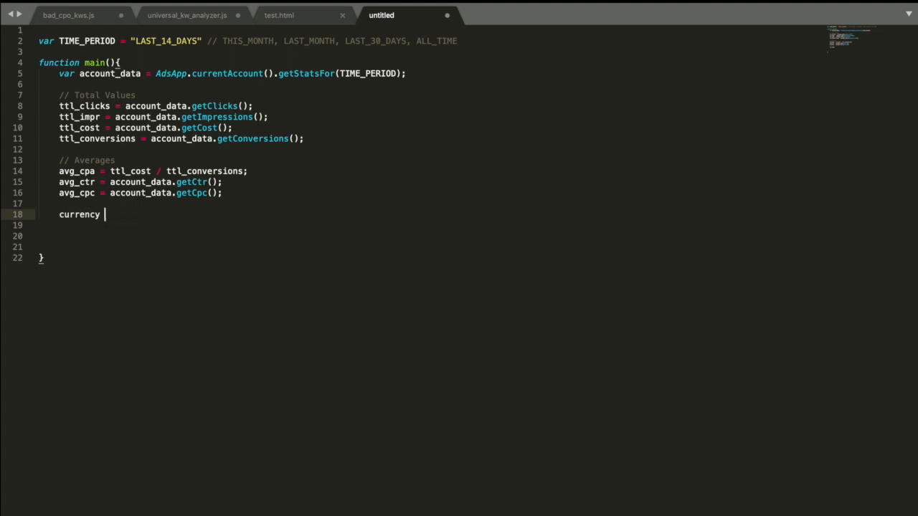
type("= \"\"")
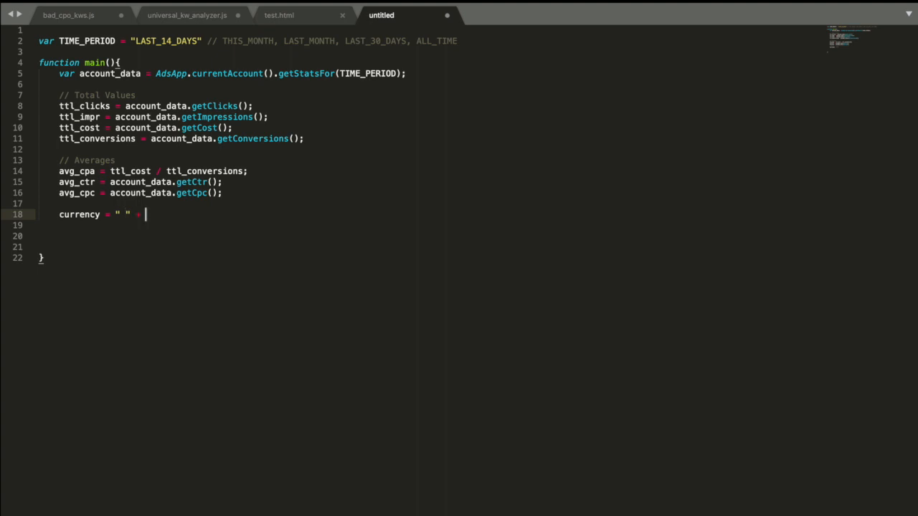
type("Adds")
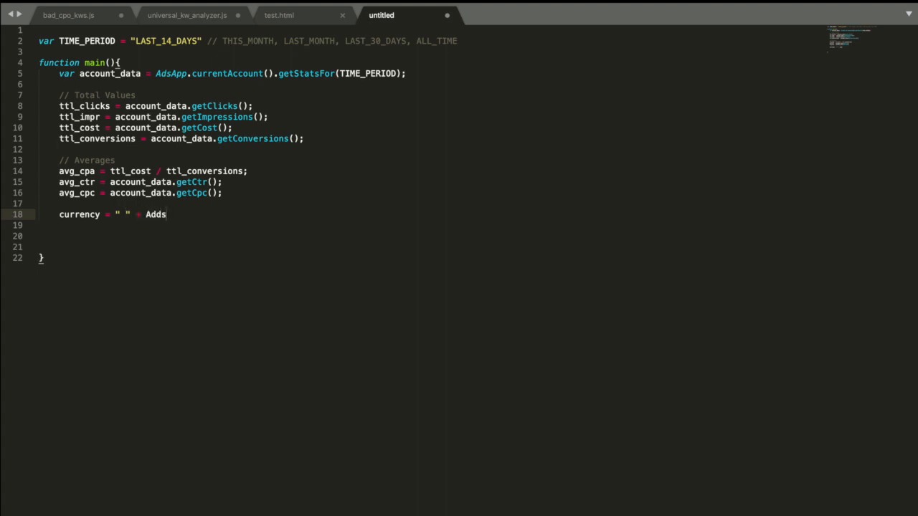
type("AdsApp.")
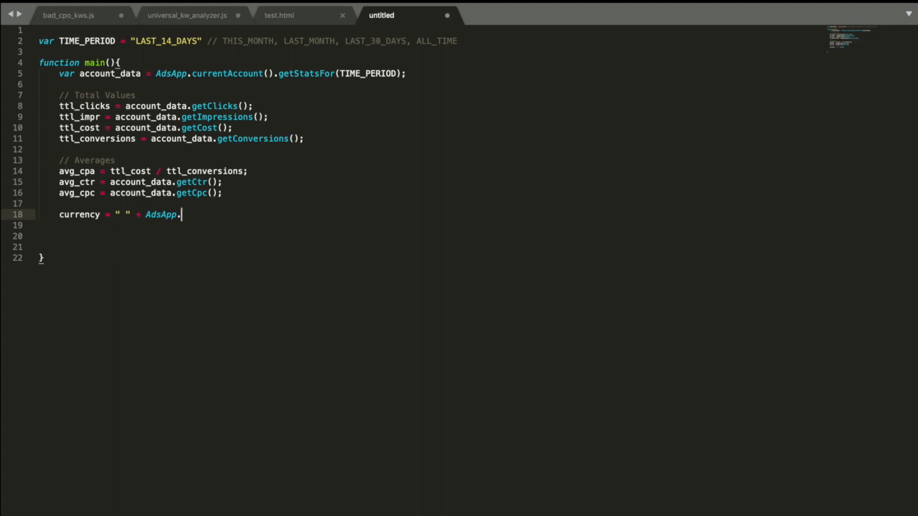
type("currentAccount().")
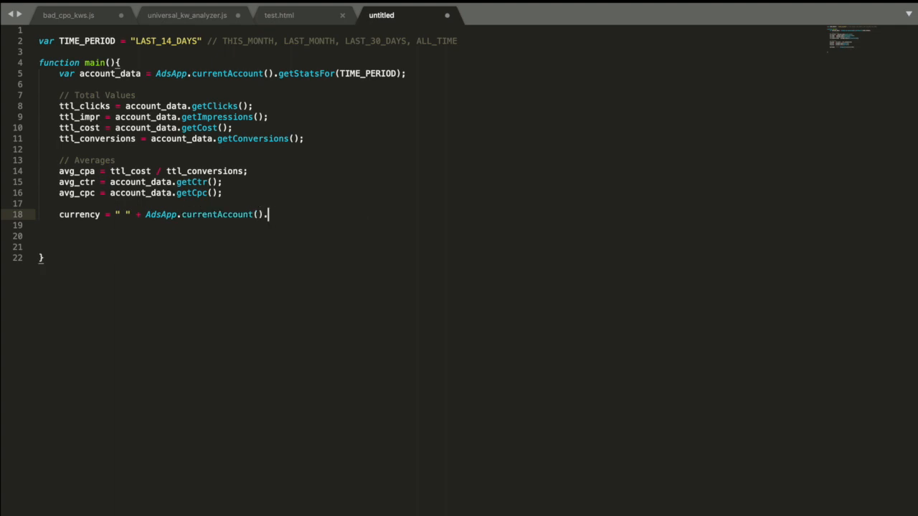
type("getCurr")
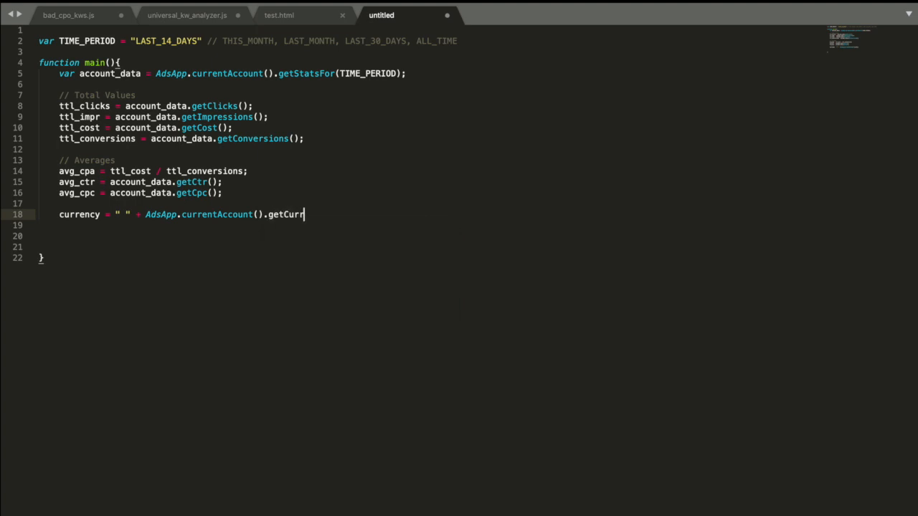
type("encyCode();")
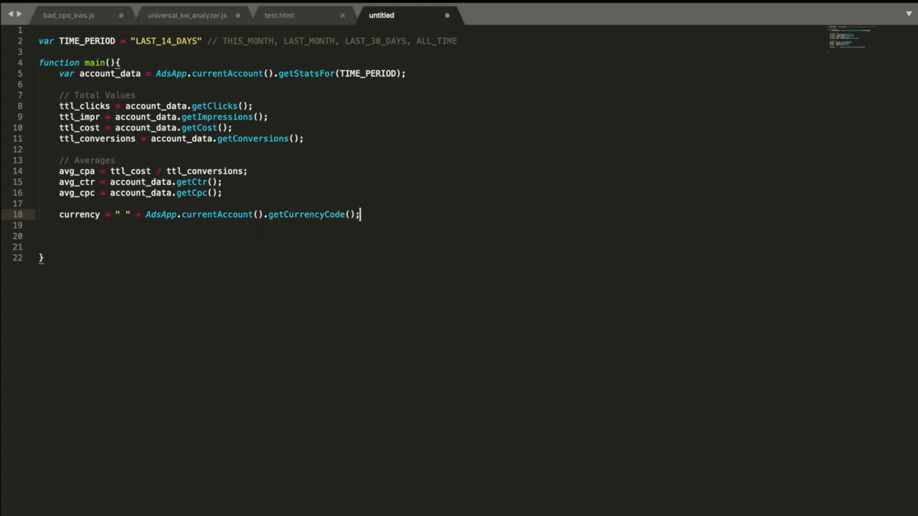
key("Enter")
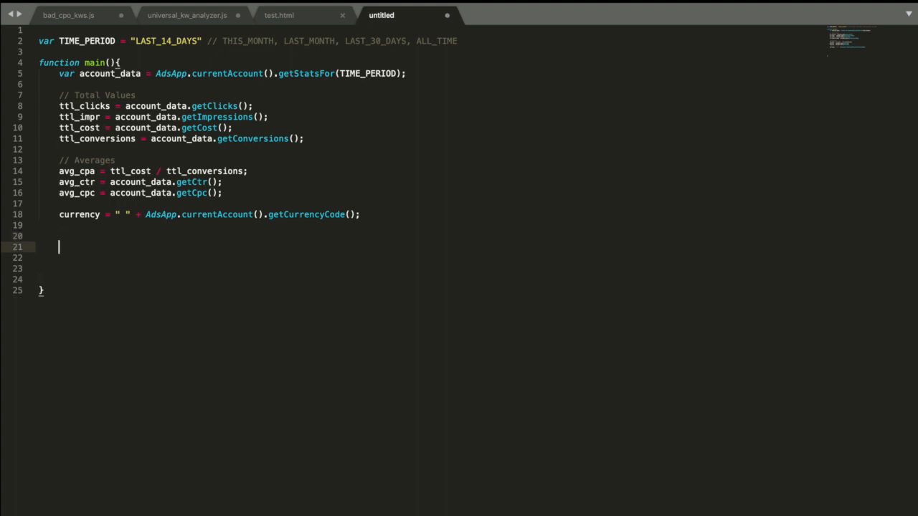
Step: Add Logger.log(data) and declare data as an empty array [] ready for push calls
type("Logger.log(")
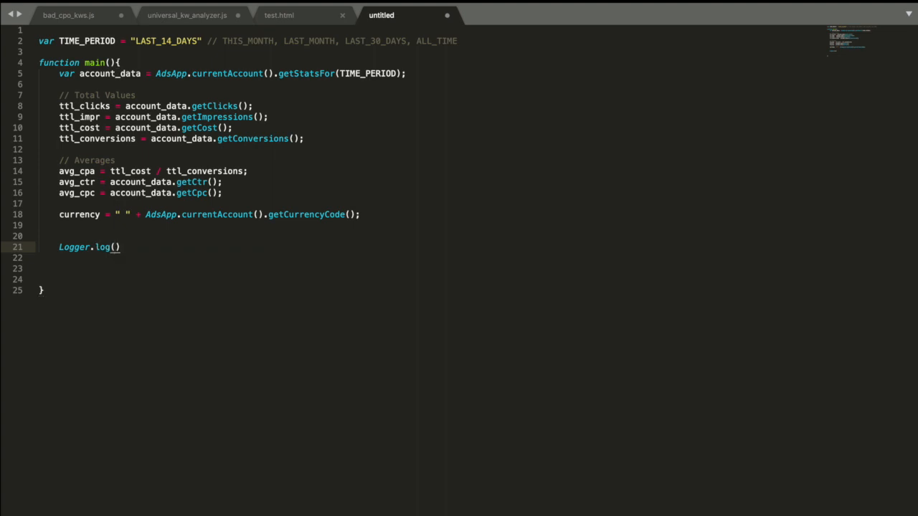
type("data")
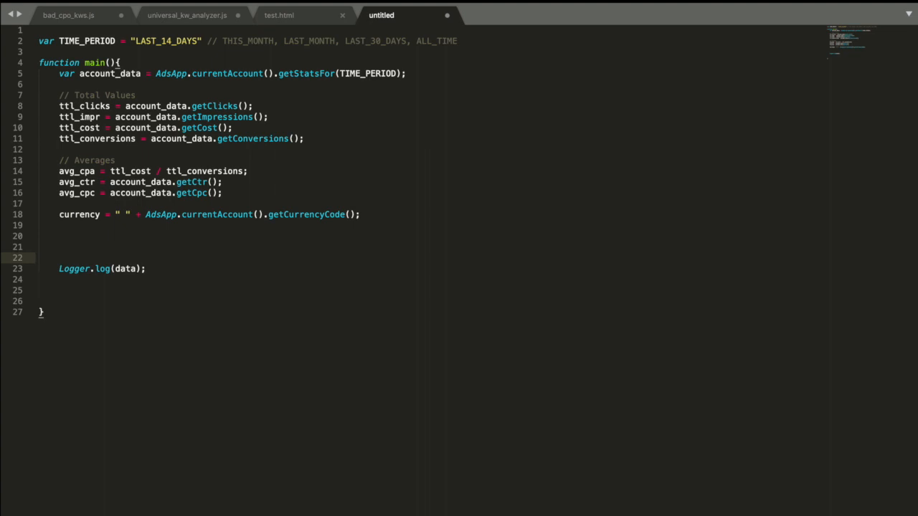
type("data =")
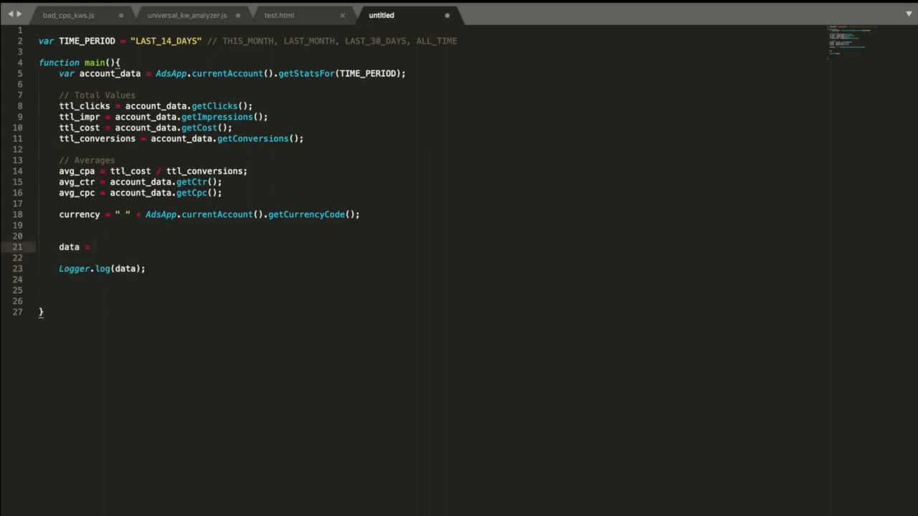
type("\"\";")
type("data +")
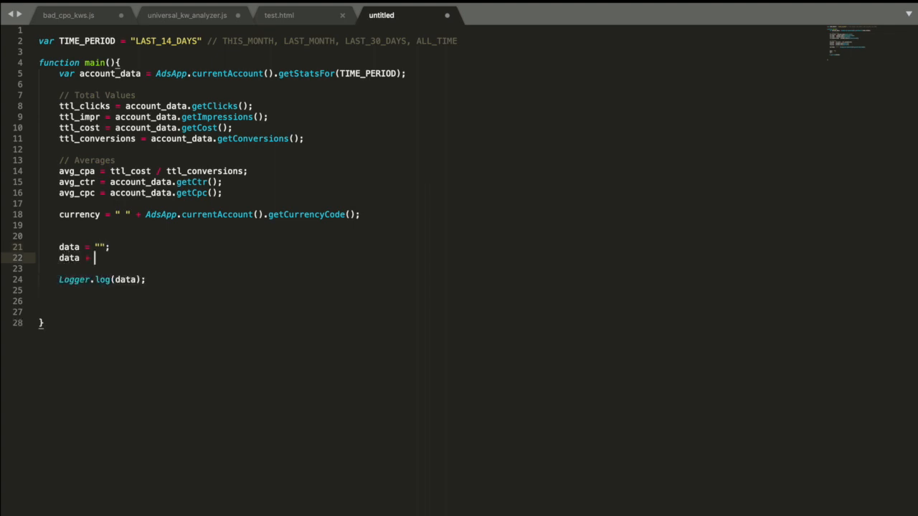
type("= \"\"")
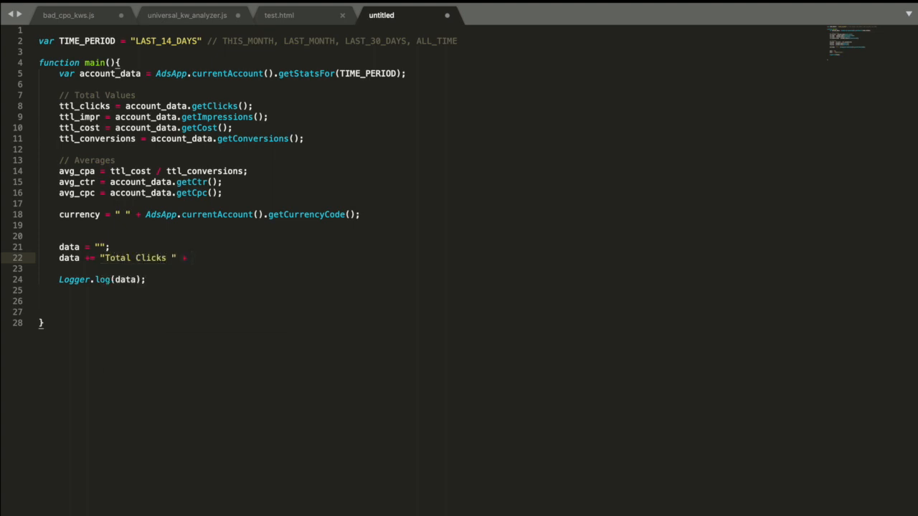
type("ttl_clicks +")
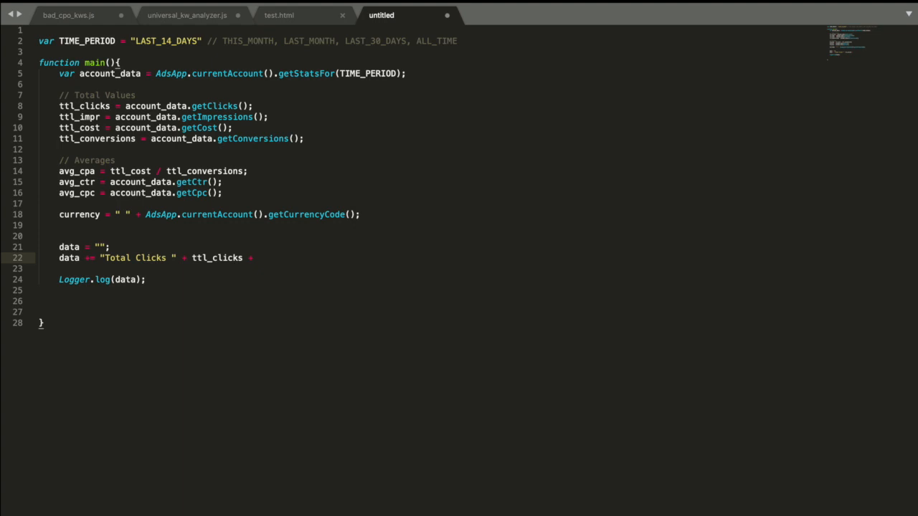
mouse_move(223, 258)
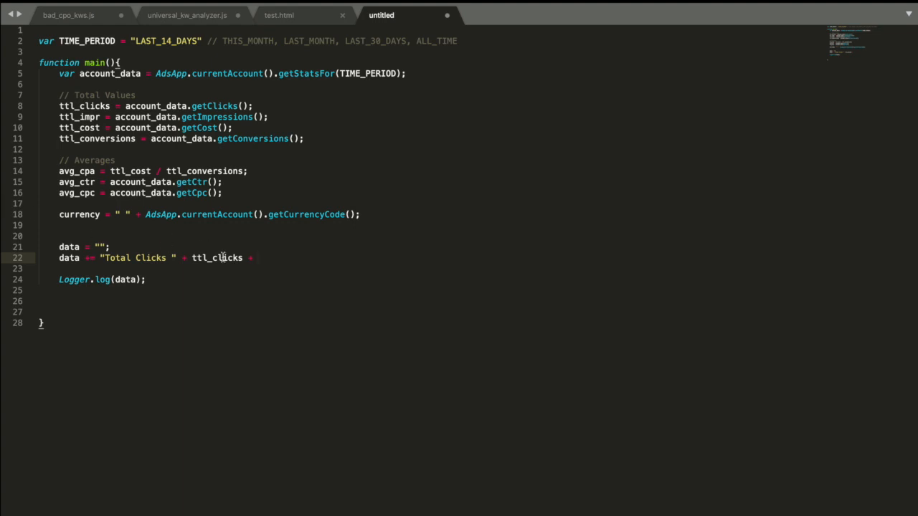
type("[]")
type("data.push(")
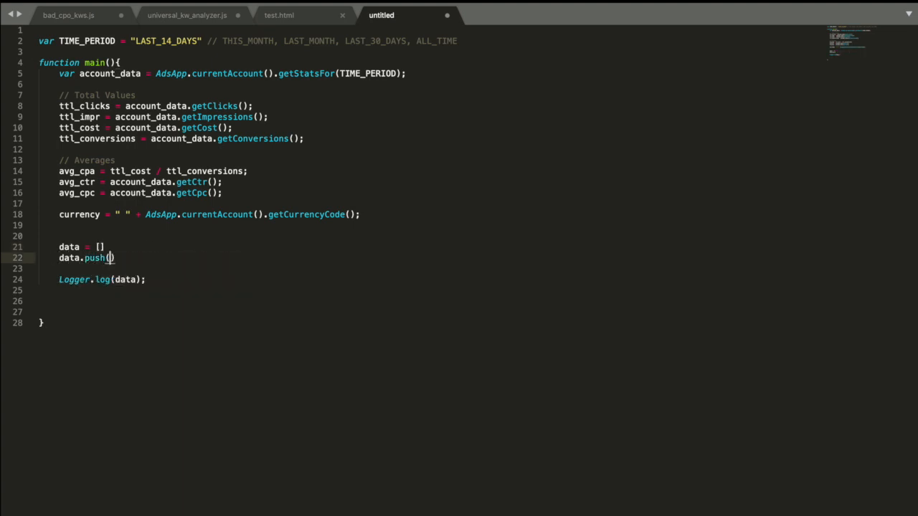
Step: Write data.push("Total Clicks " + ttl_clicks) style lines for each metric, appending currency to cost, CPA and CPC
type("\"\"")
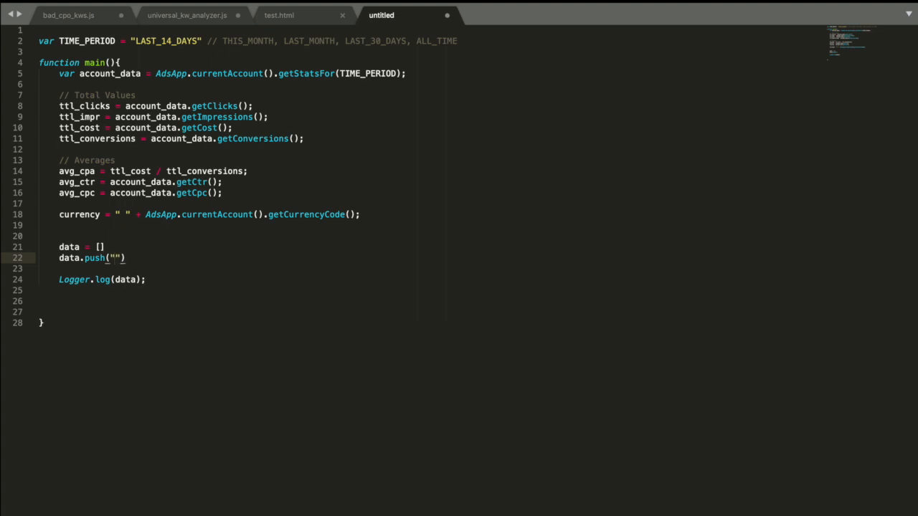
type("Total Clicks")
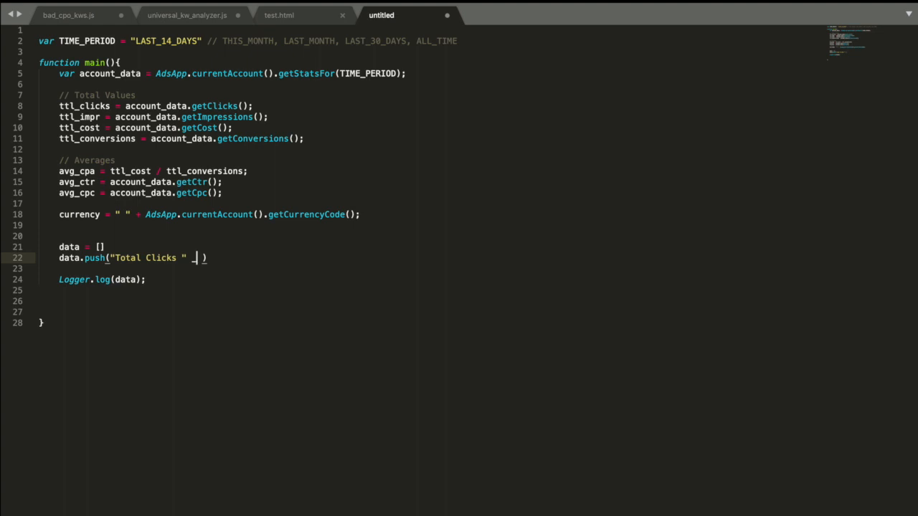
type("total")
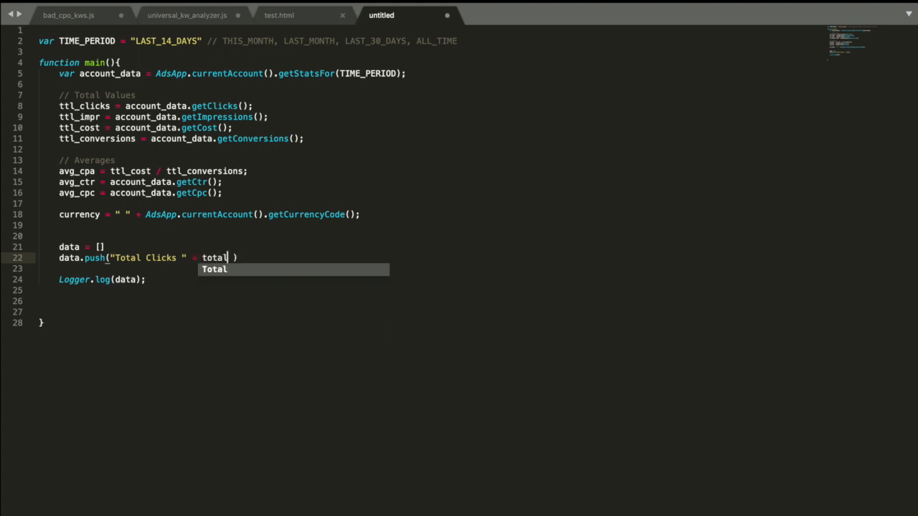
type("ttl")
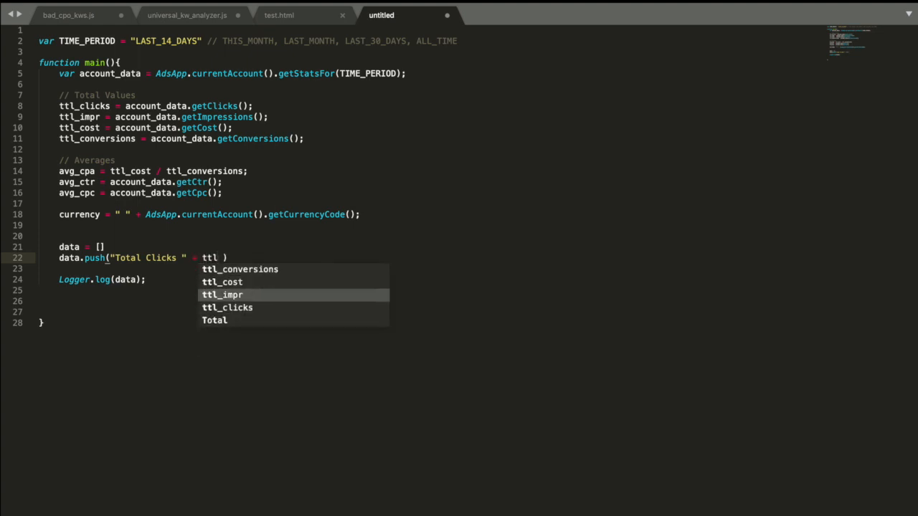
left_click(226, 307)
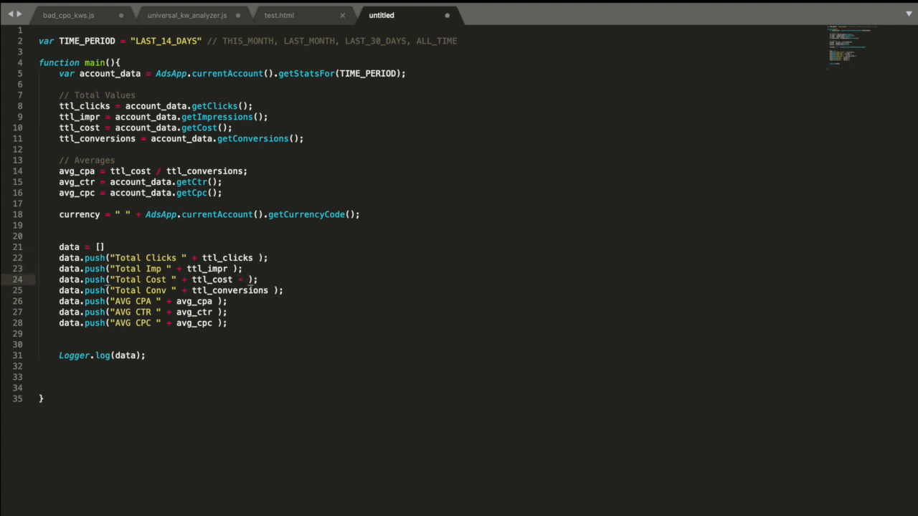
type("currency")
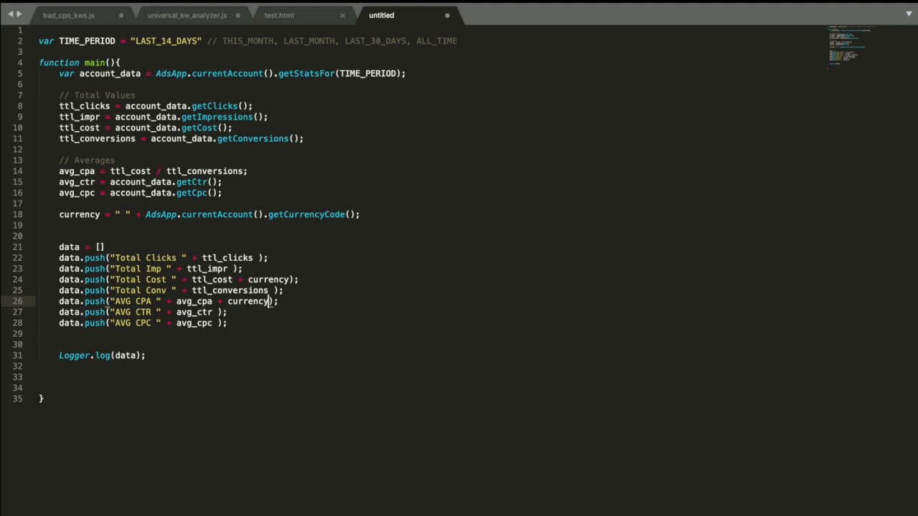
type("currency")
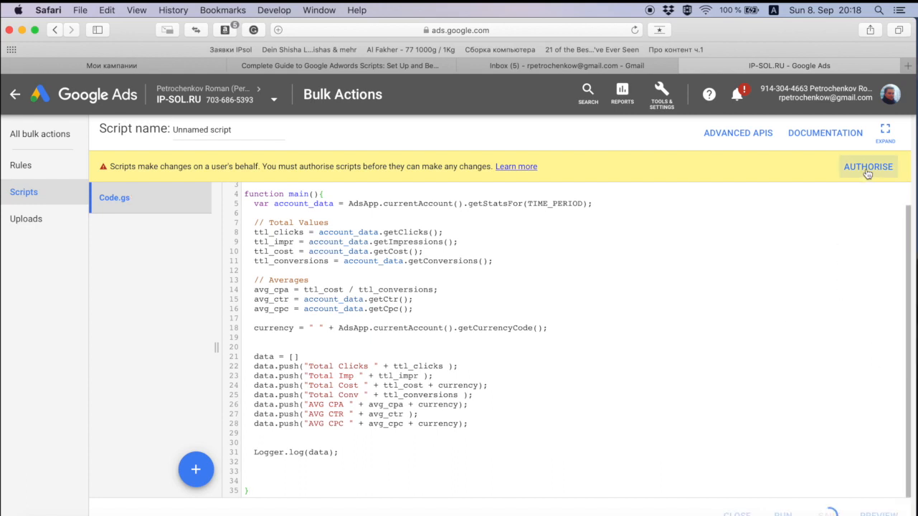
Step: Authorise the script with the Google account and allow access to the AdWords campaigns
left_click(866, 166)
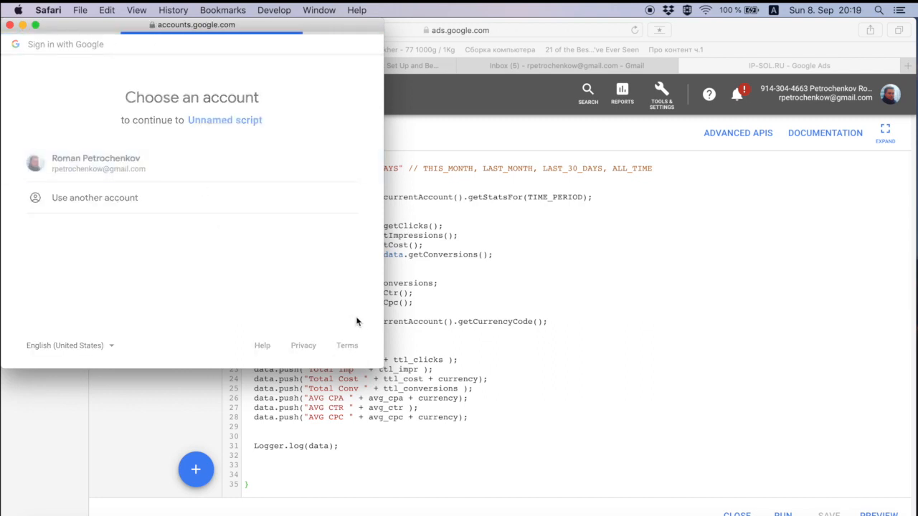
left_click(95, 164)
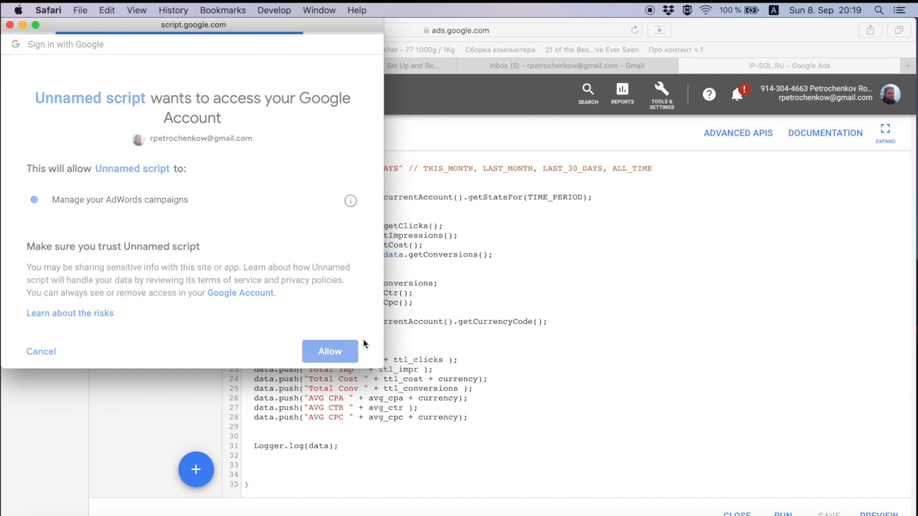
mouse_move(360, 310)
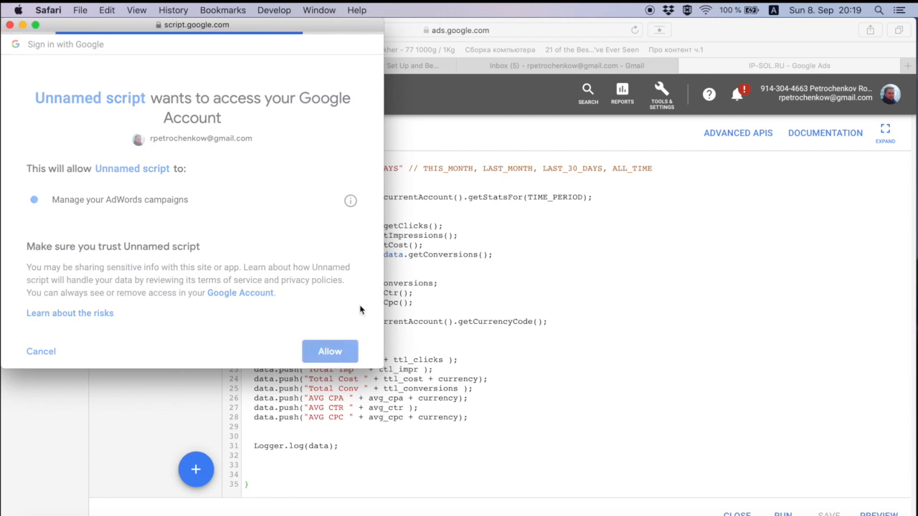
left_click(329, 350)
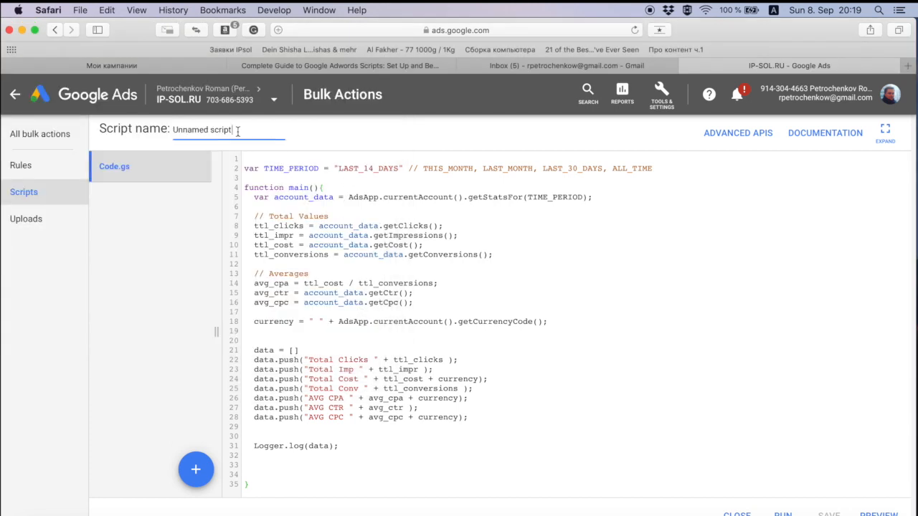
Step: Name the script 'Big Report Live' and run it to log totals, averages and RUB currency
type("Report Live")
left_click(402, 303)
type("Average")
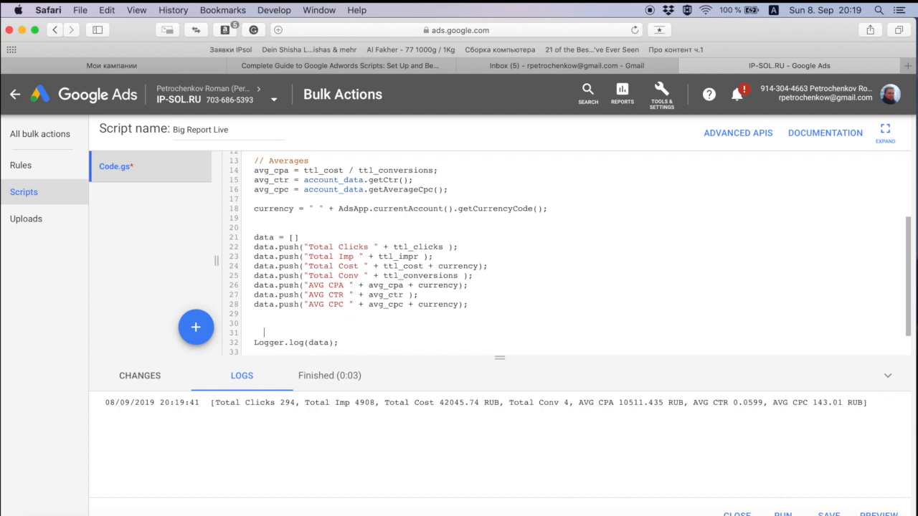
Step: Wrap Logger.log in a for loop over data.length so each metric logs on its own row, then rerun
type("f")
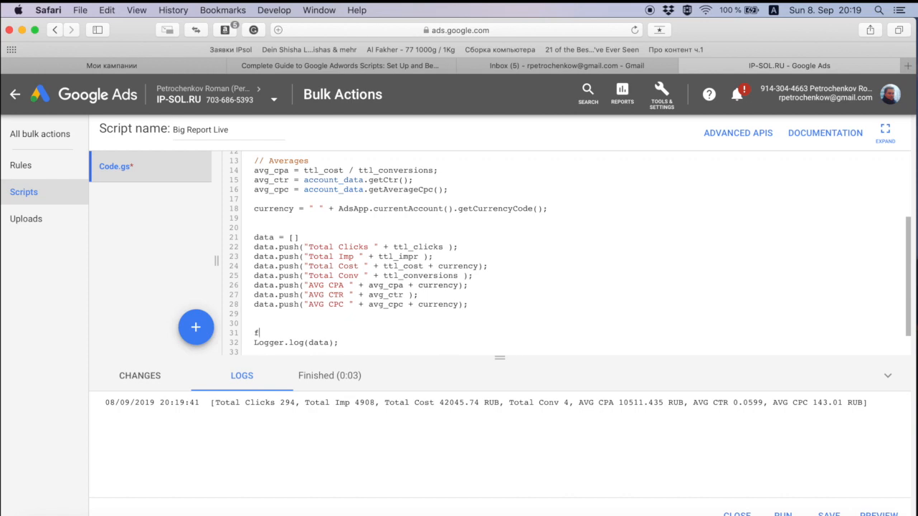
type("or (i")
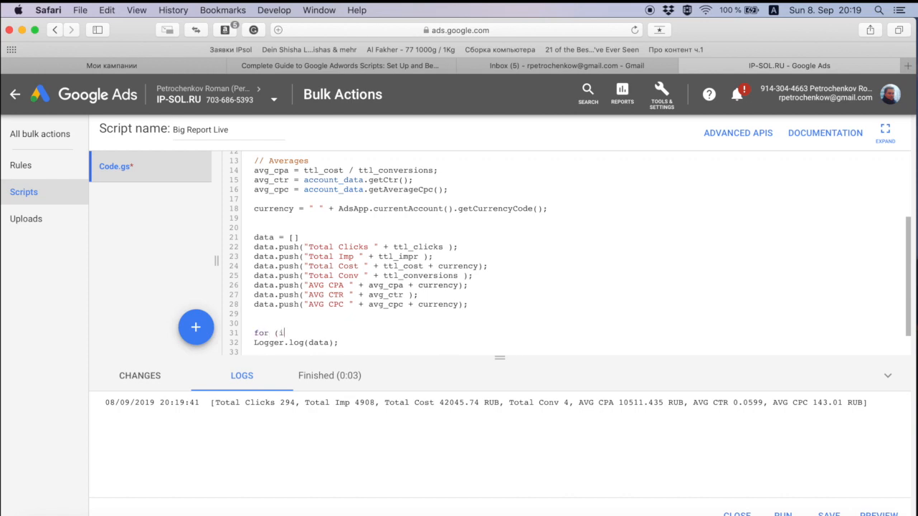
type("= 0; i < data.l")
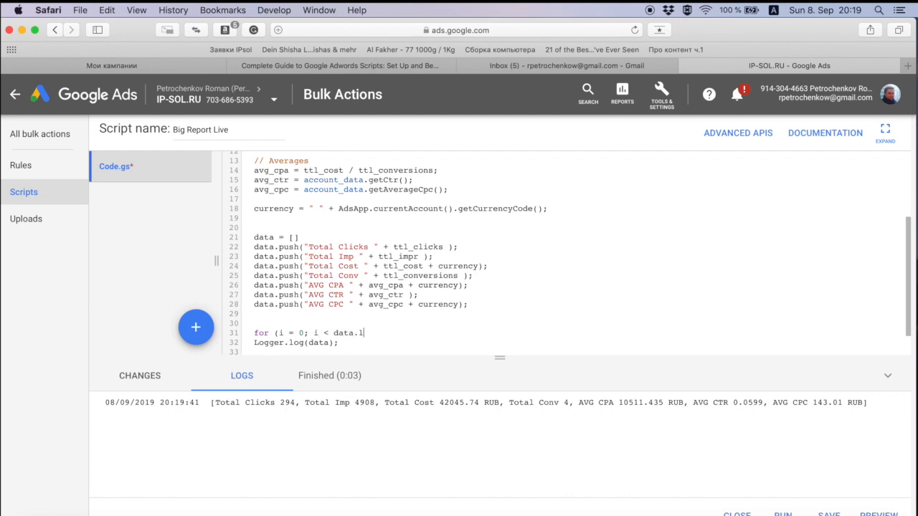
type("ength; i+")
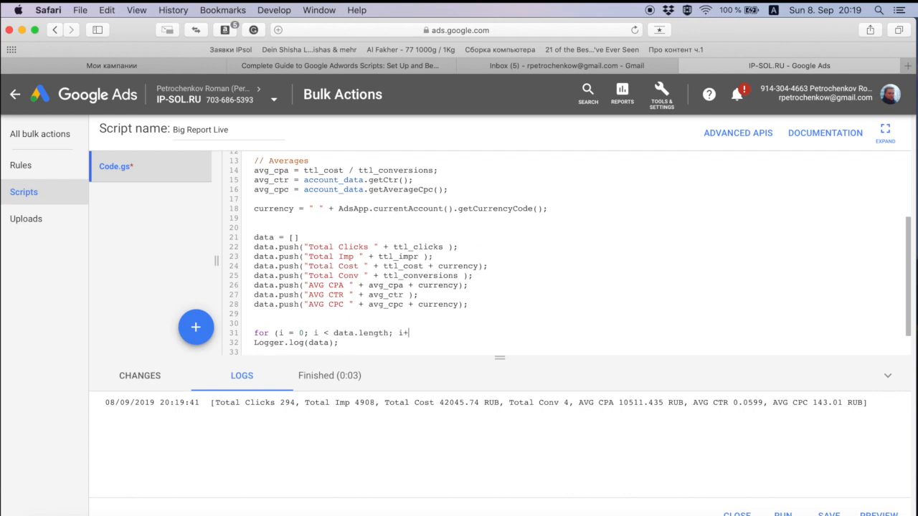
type("+")
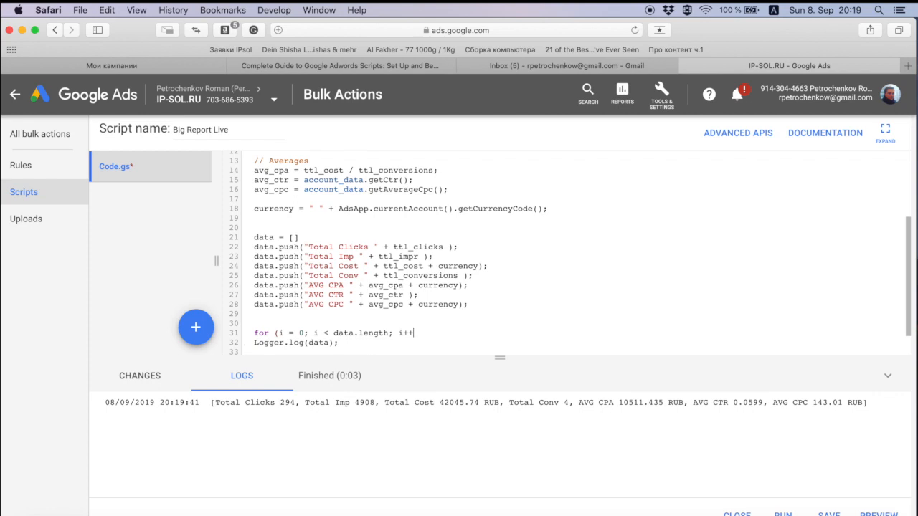
type("{")
left_click(576, 343)
type("[]")
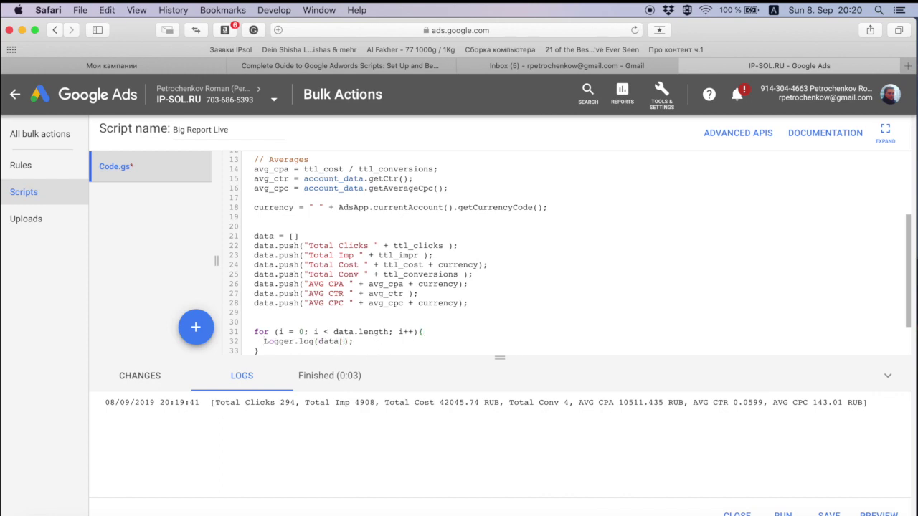
left_click(895, 513)
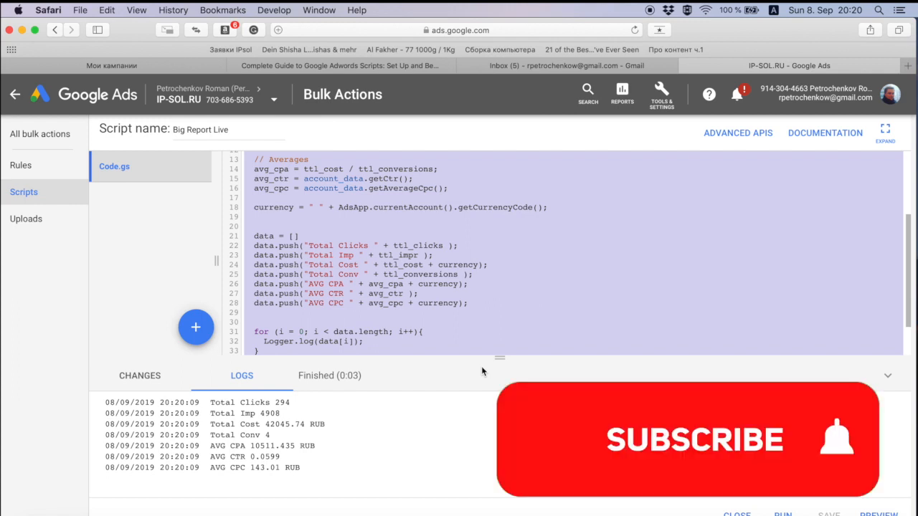
left_click(696, 439)
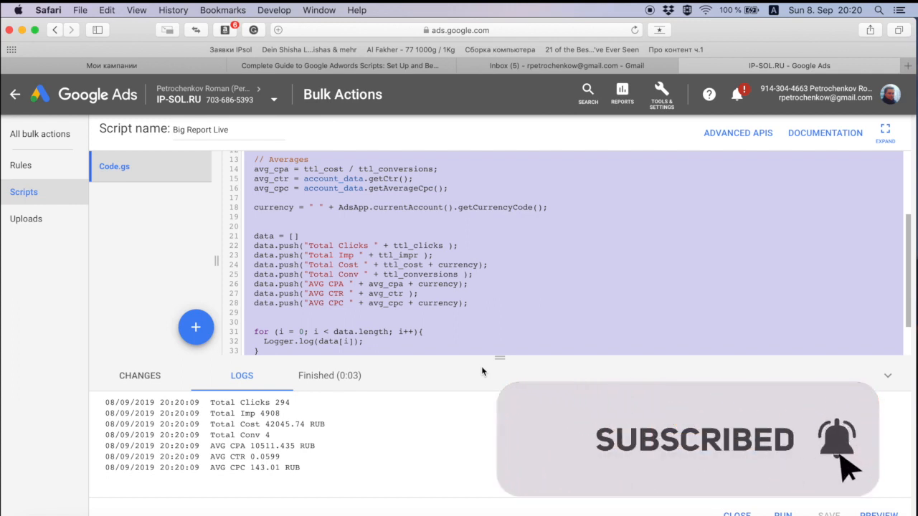